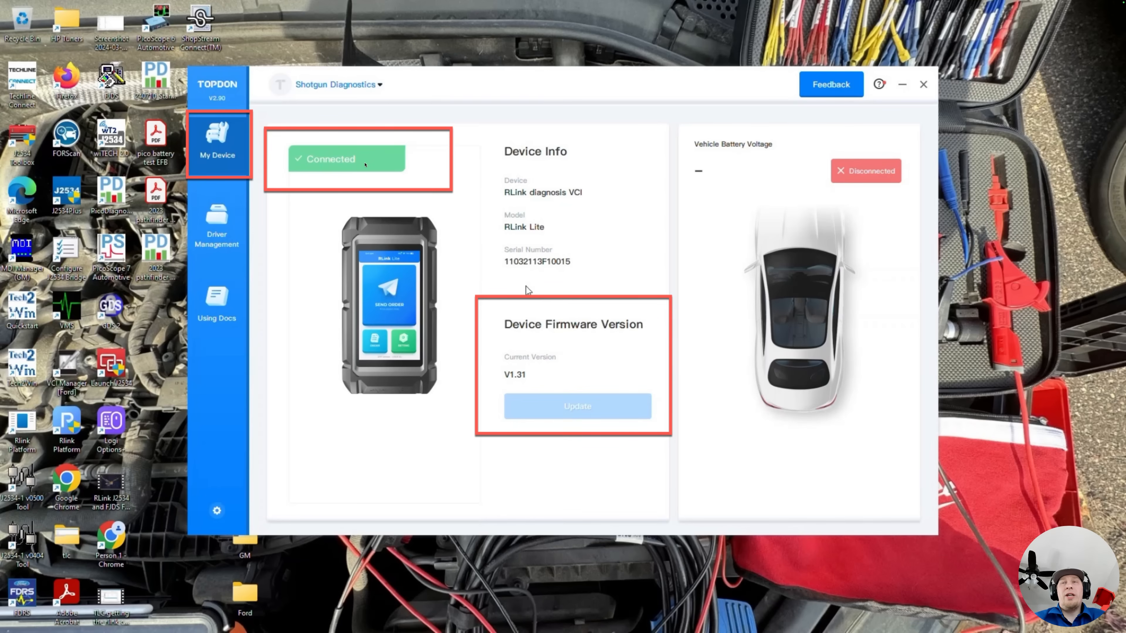
pyautogui.moveTo(512, 293)
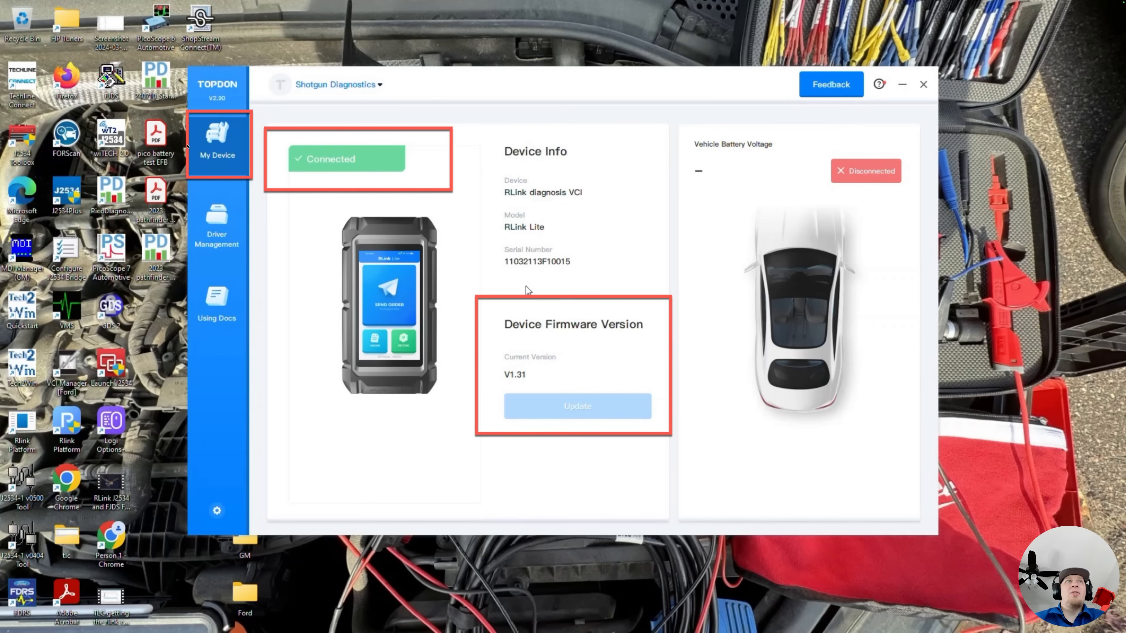
pyautogui.moveTo(422, 206)
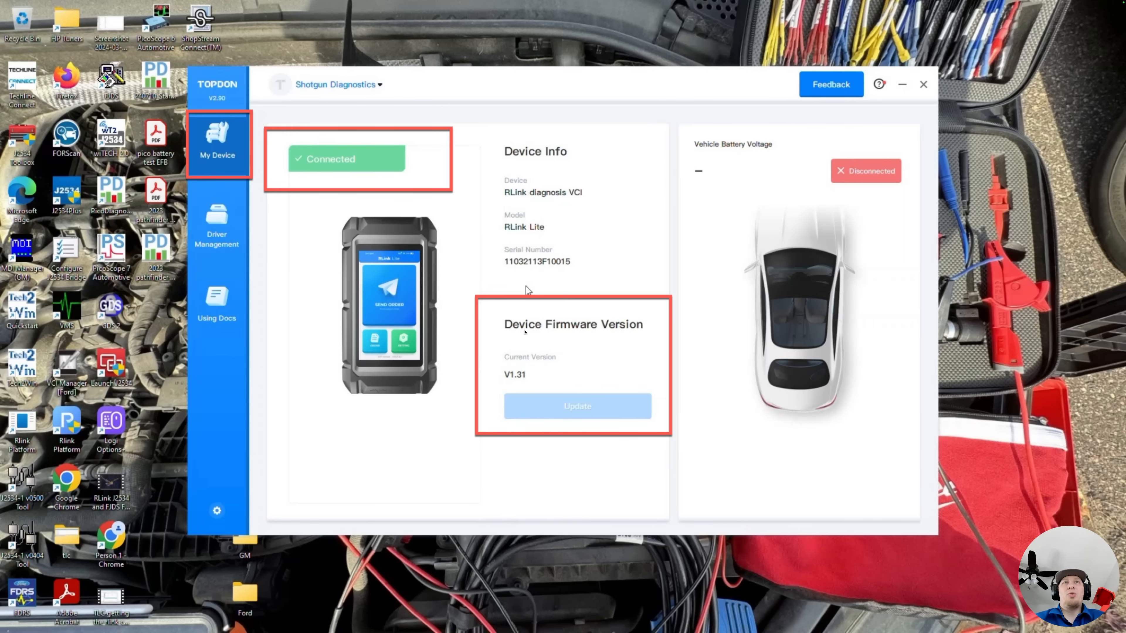
# Go into Driver Management to see the installed drivers list.
pyautogui.click(217, 230)
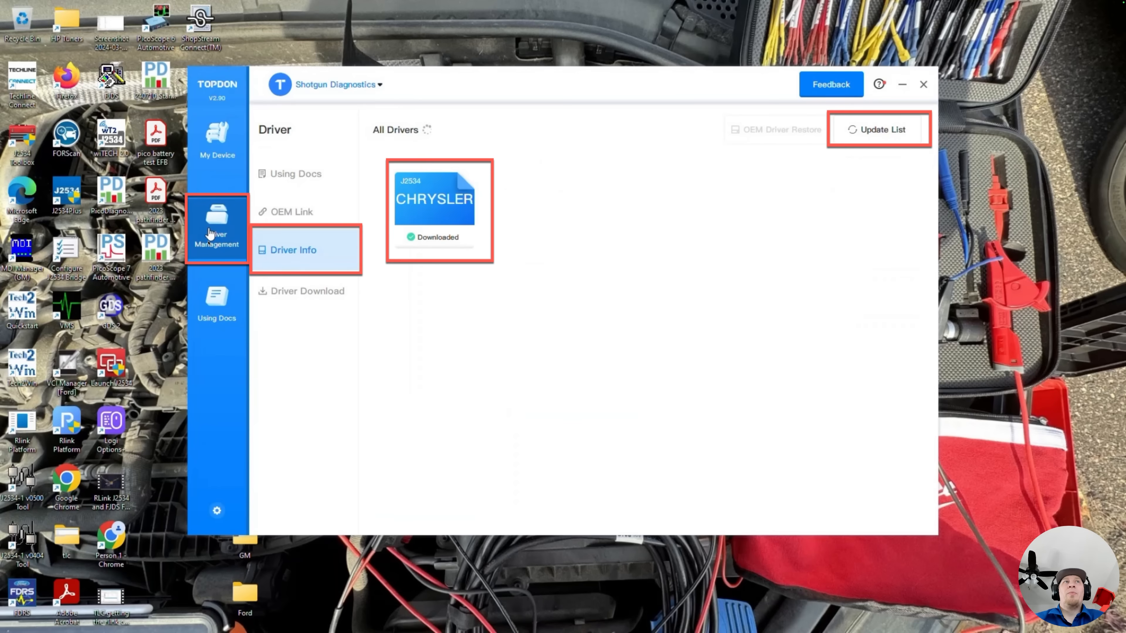
pyautogui.moveTo(332, 232)
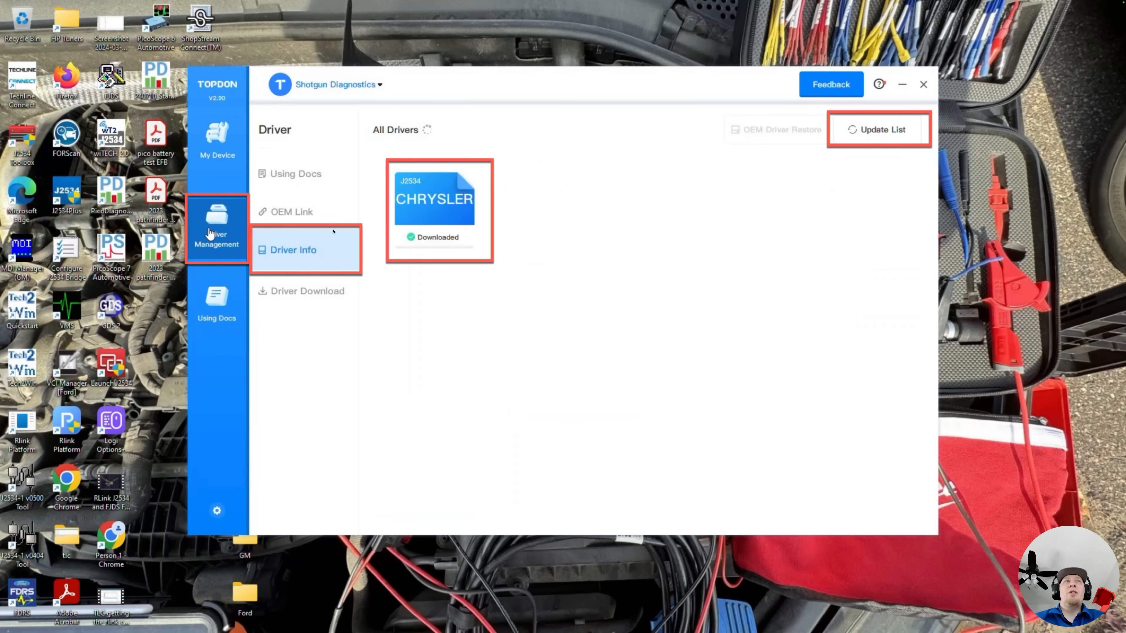
pyautogui.moveTo(506, 168)
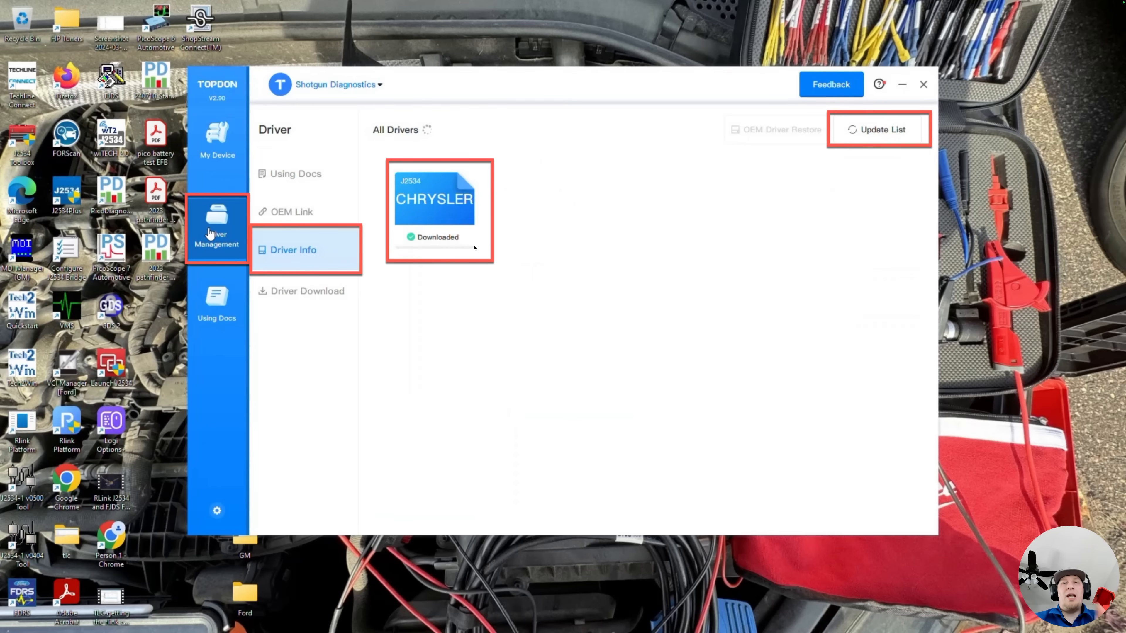
pyautogui.moveTo(463, 244)
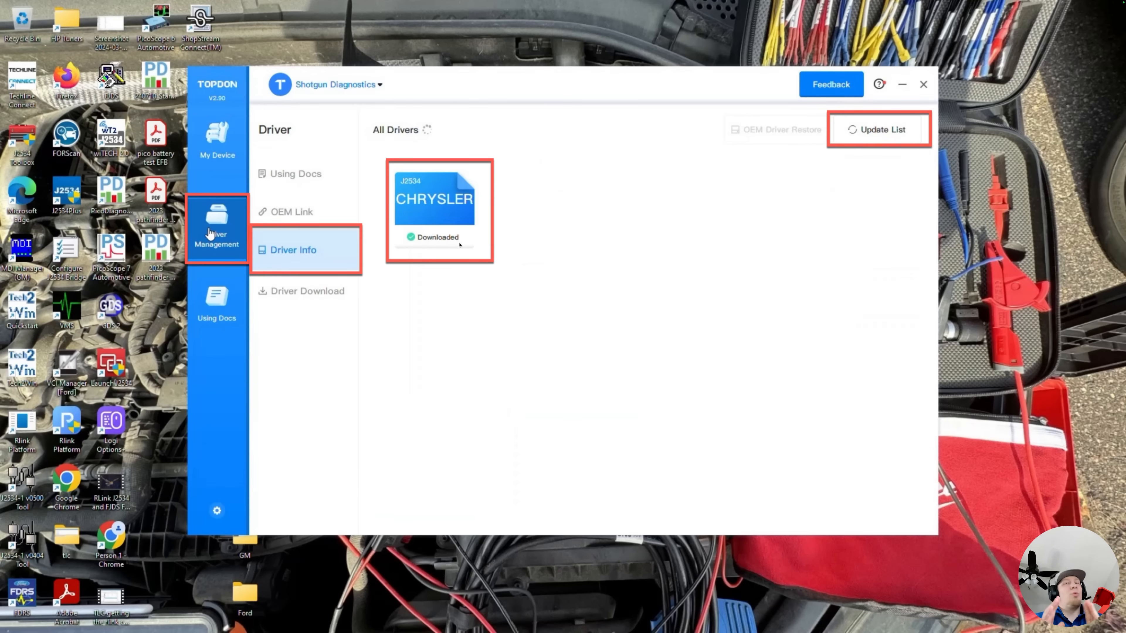
pyautogui.moveTo(458, 245)
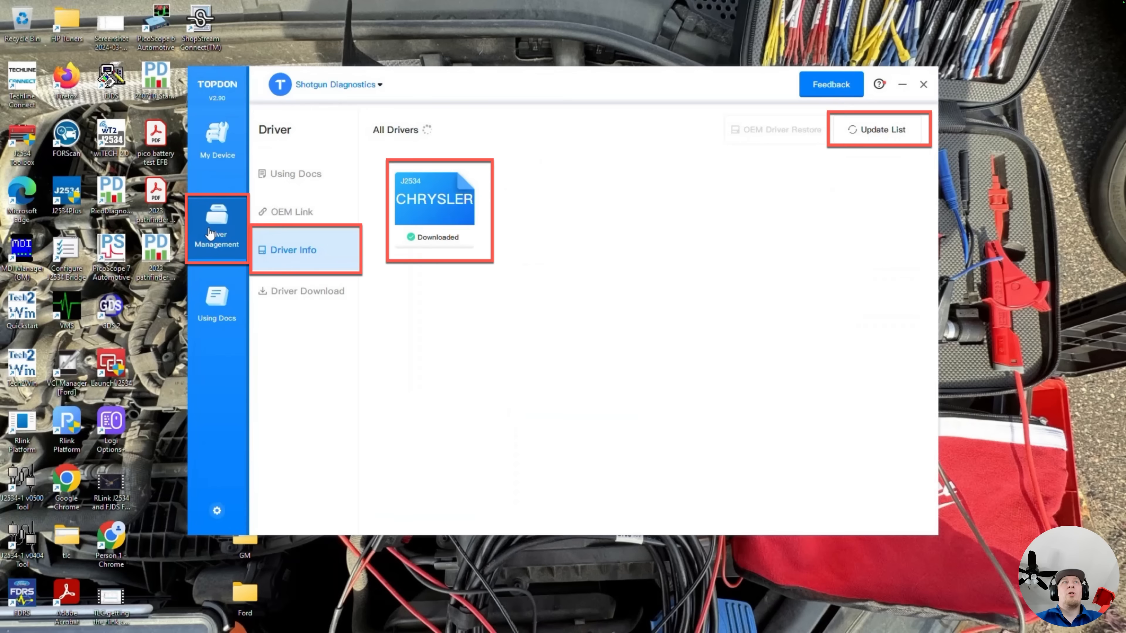
pyautogui.moveTo(482, 308)
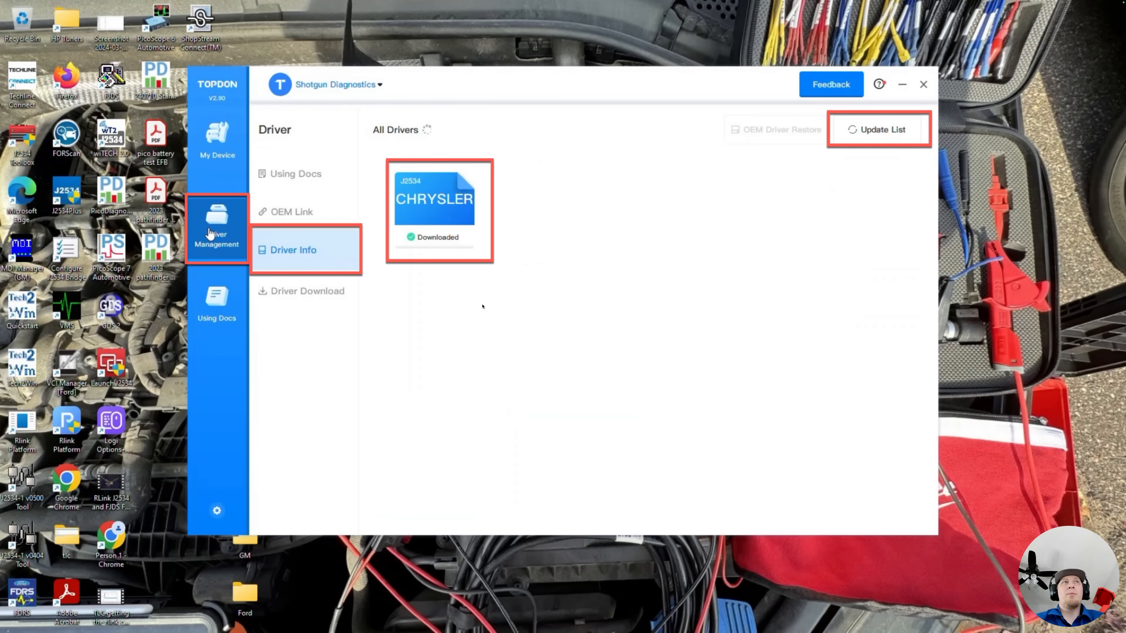
# Uninstall the Chrysler J2534 driver (V1.10) from its detail page.
pyautogui.click(434, 208)
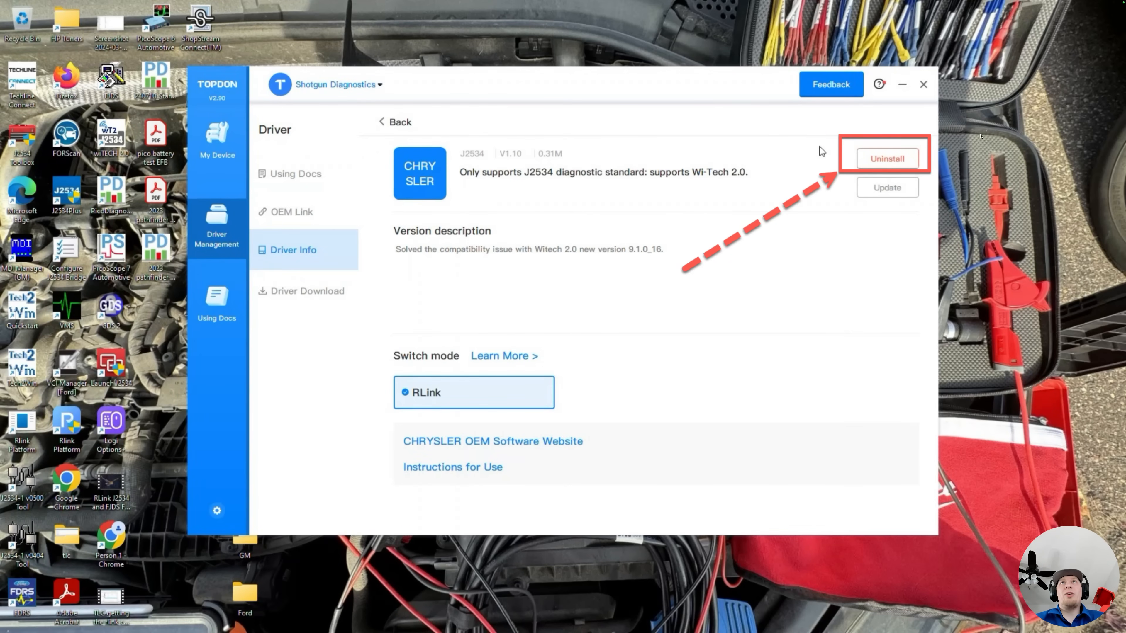
pyautogui.moveTo(579, 379)
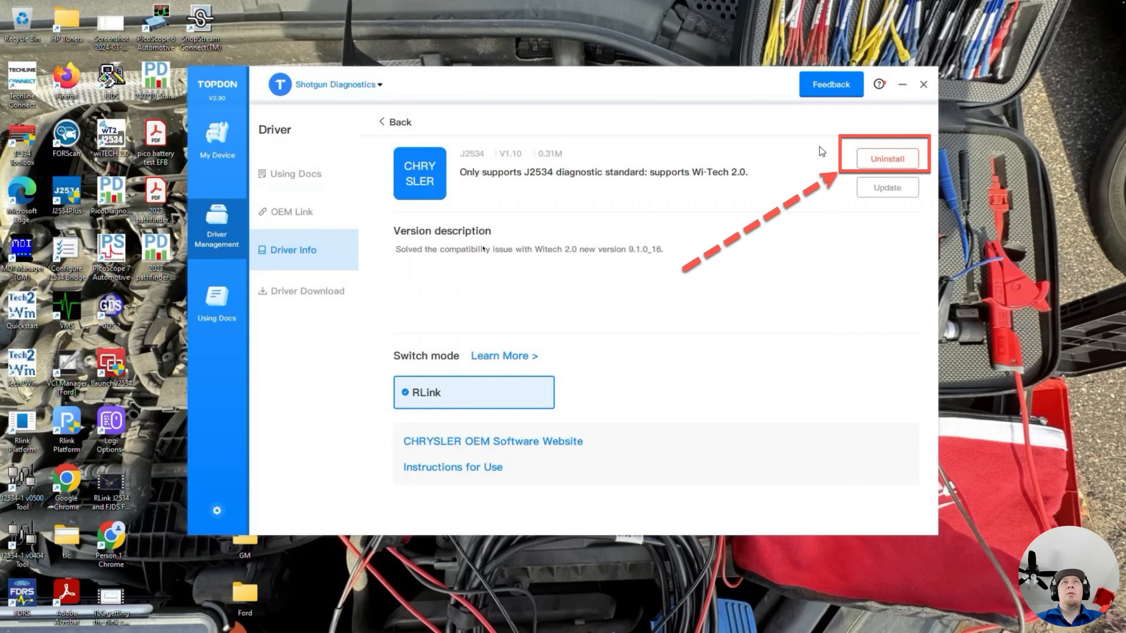
pyautogui.click(886, 158)
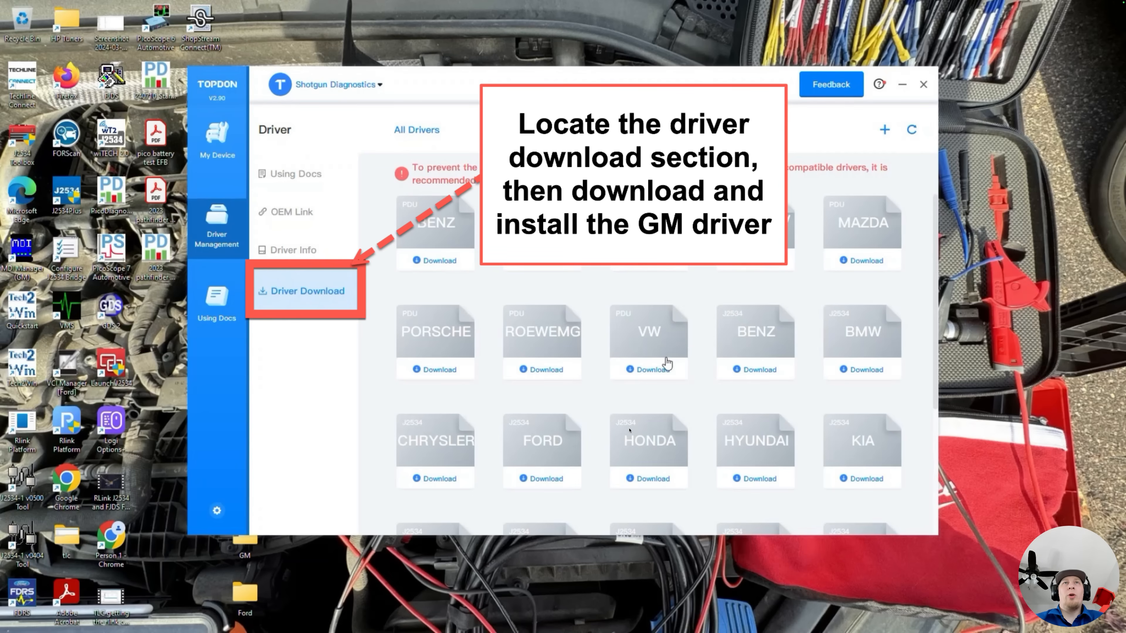
pyautogui.moveTo(623, 461)
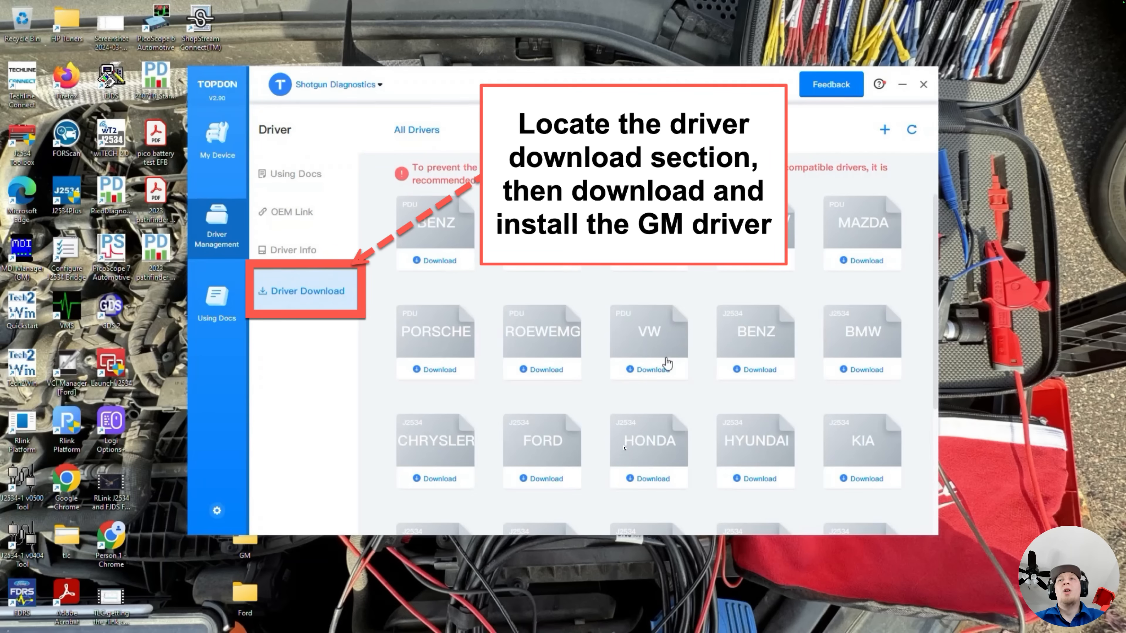
pyautogui.moveTo(486, 310)
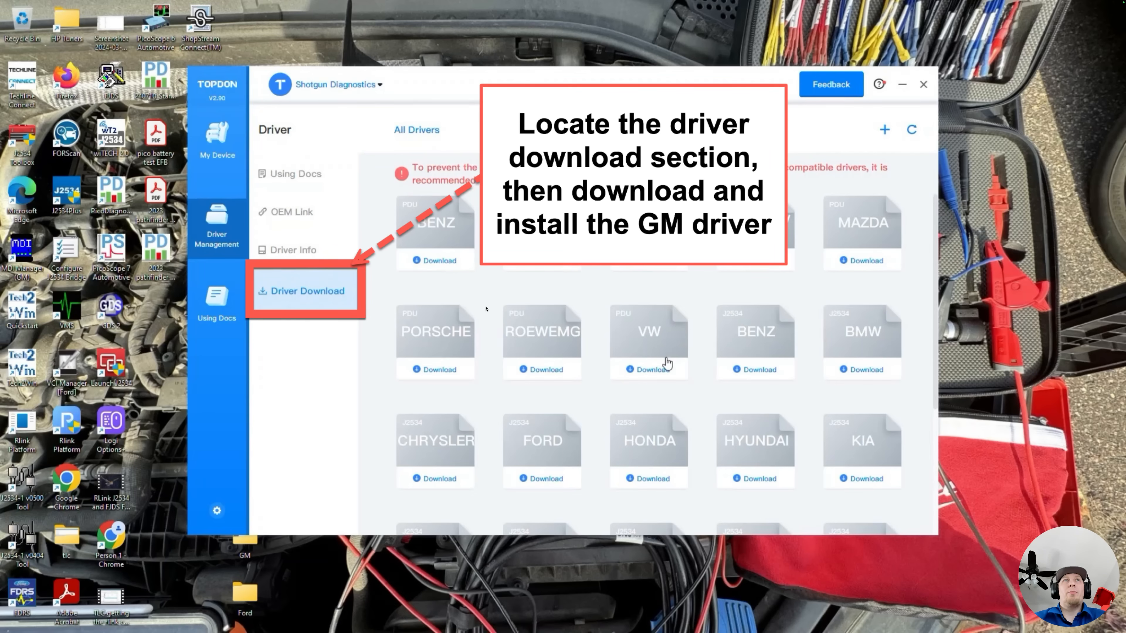
# Check the installed drivers list, now showing only the GM PDU driver.
pyautogui.click(294, 250)
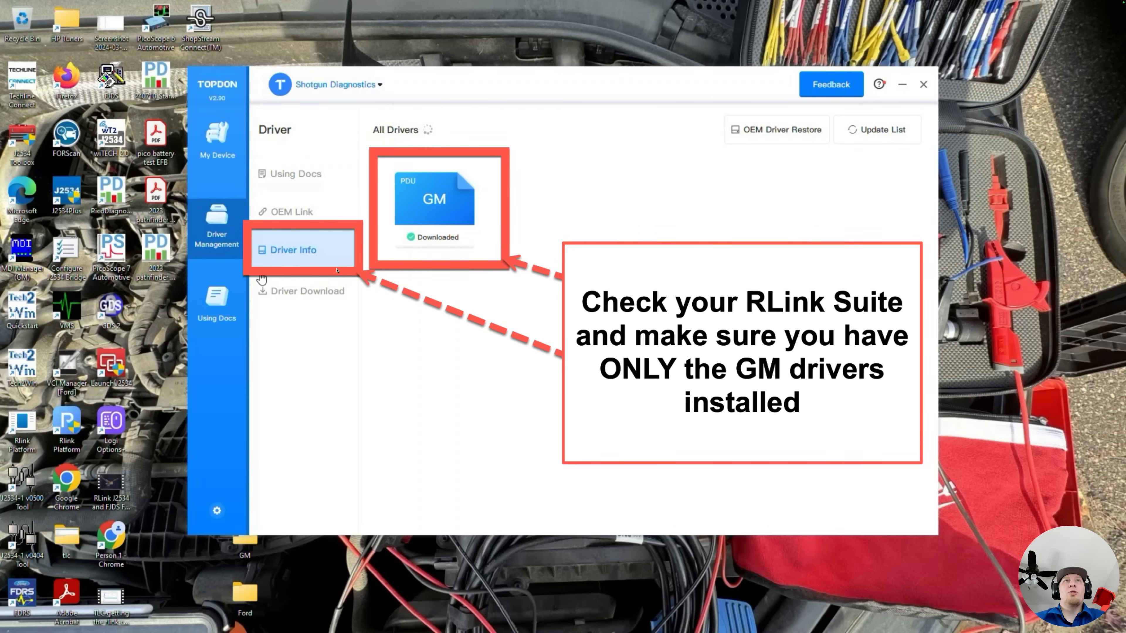
pyautogui.moveTo(385, 221)
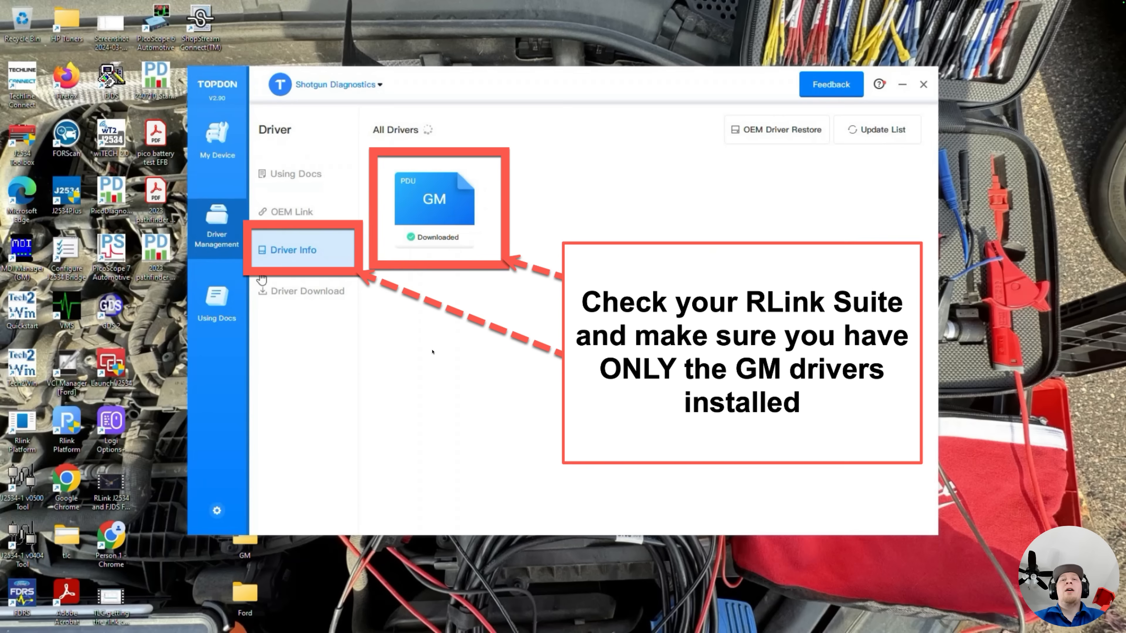
pyautogui.moveTo(432, 351)
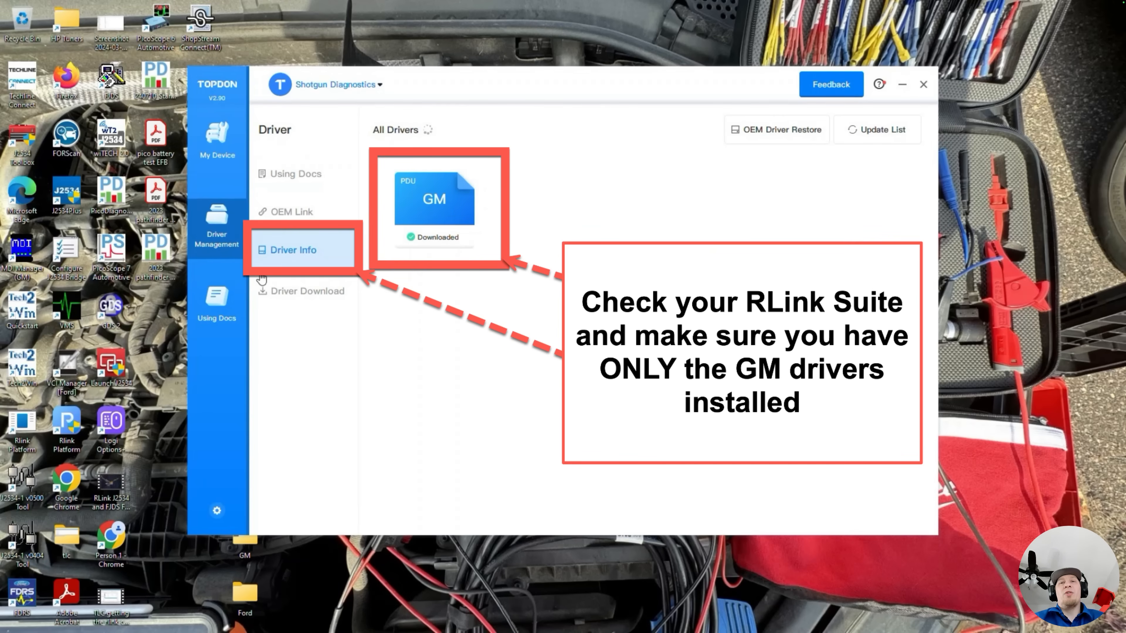
pyautogui.moveTo(383, 314)
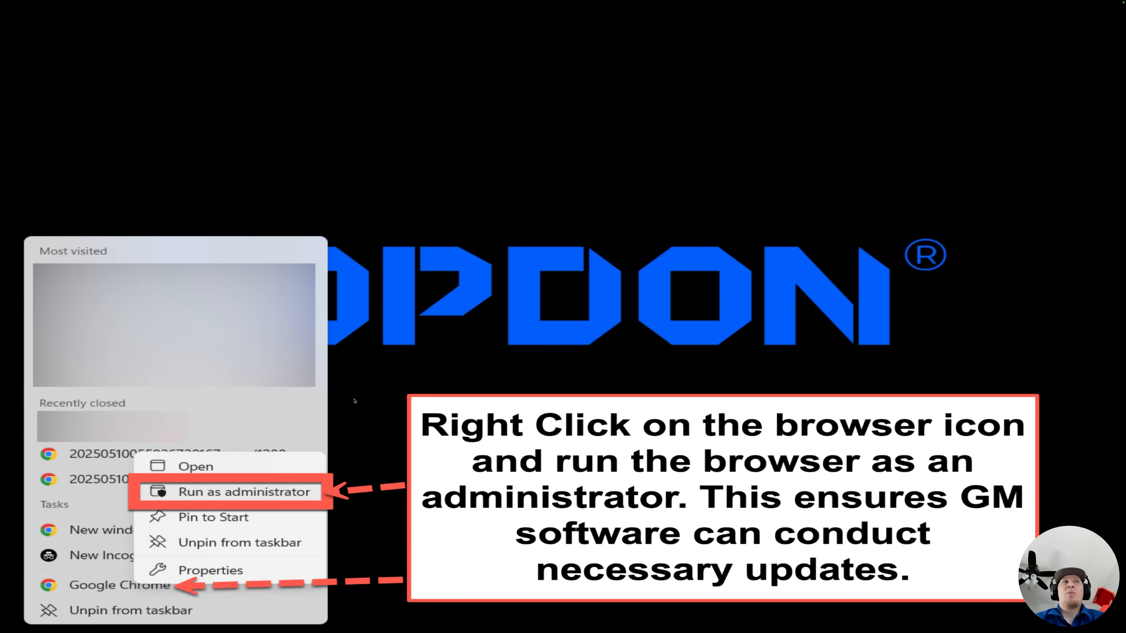
pyautogui.moveTo(342, 492)
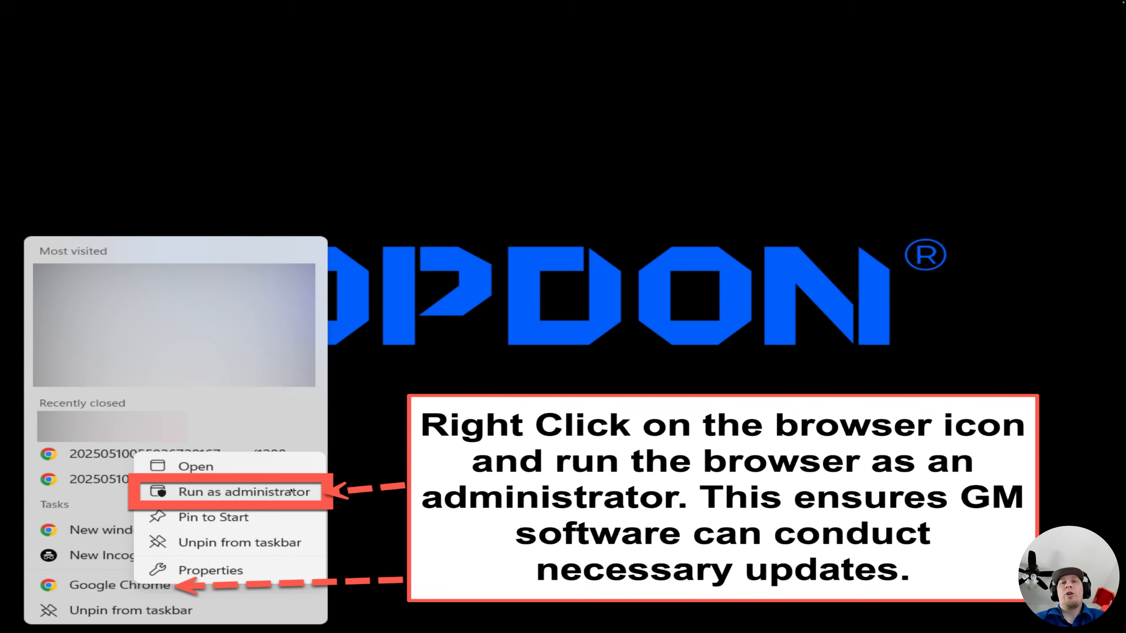
pyautogui.moveTo(421, 351)
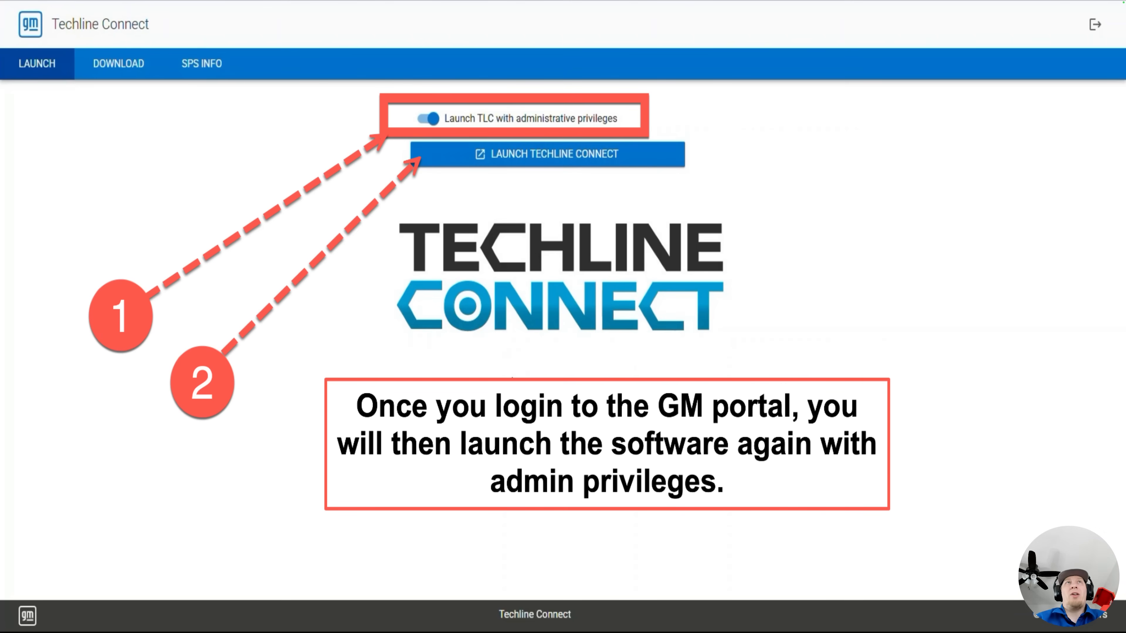
pyautogui.moveTo(166, 118)
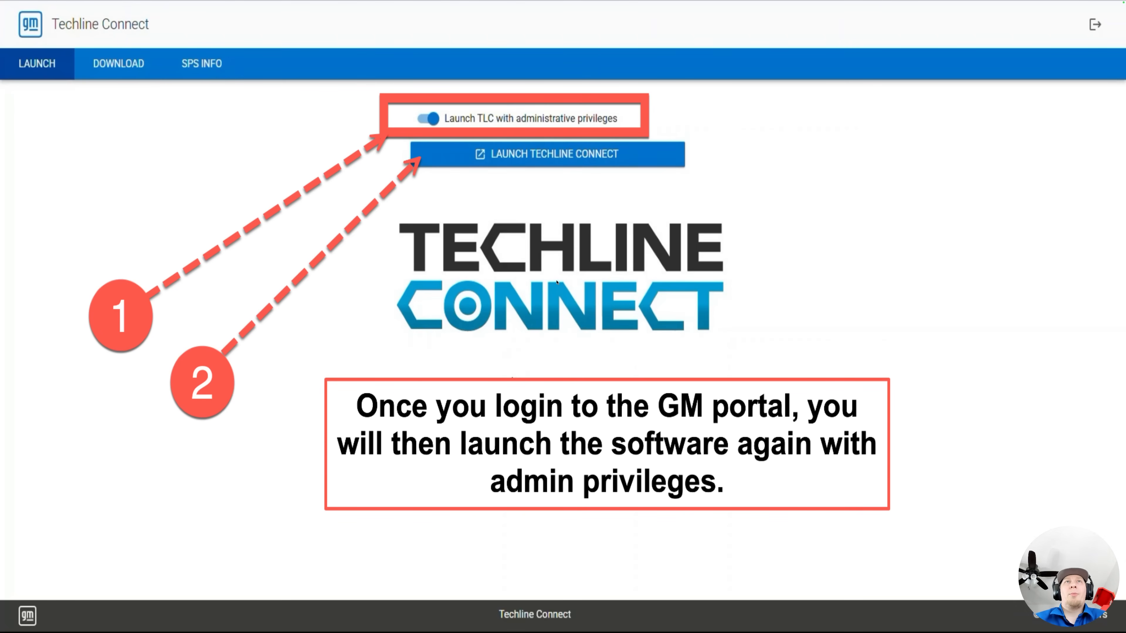
# Launch Techline Connect with administrative privileges turned on.
pyautogui.click(548, 154)
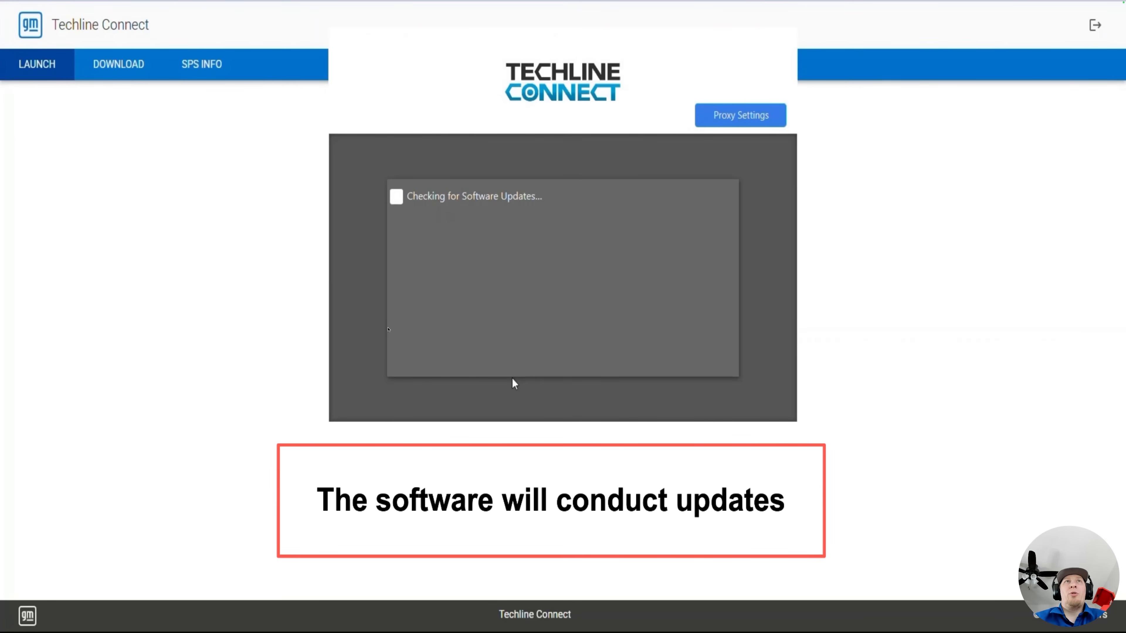
pyautogui.moveTo(575, 316)
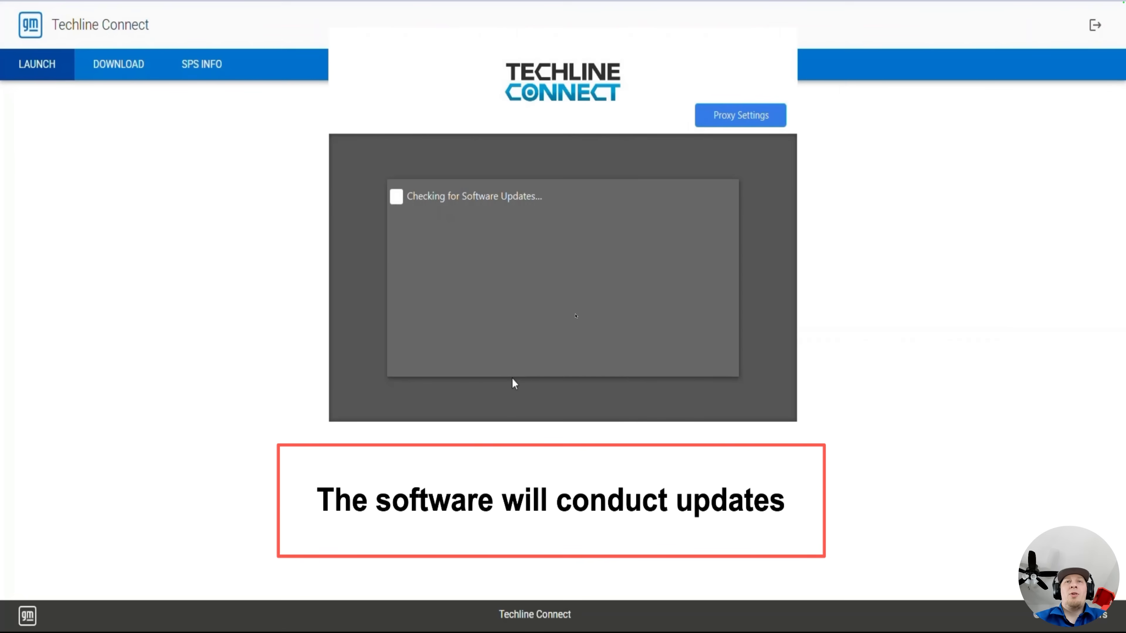
pyautogui.moveTo(541, 253)
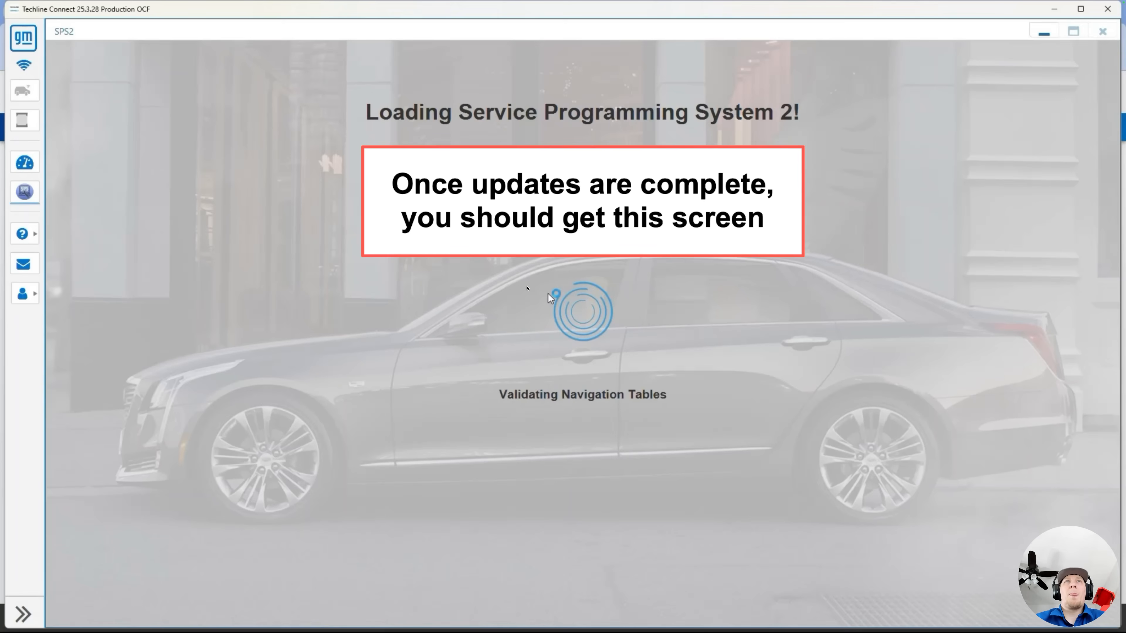
pyautogui.moveTo(151, 223)
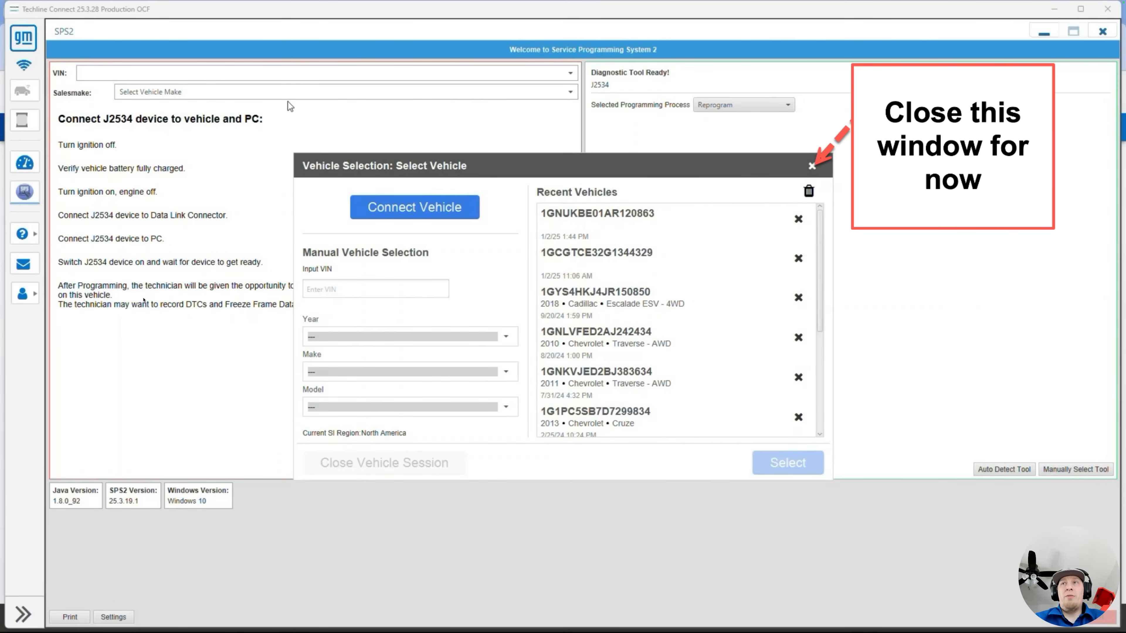
pyautogui.moveTo(207, 394)
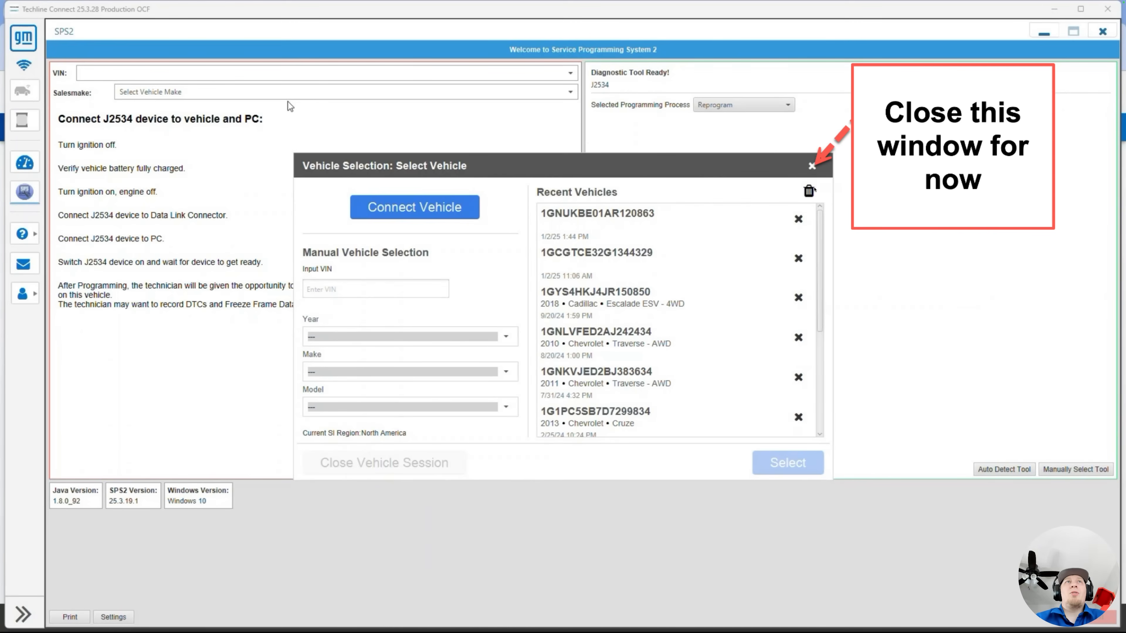
pyautogui.moveTo(415, 369)
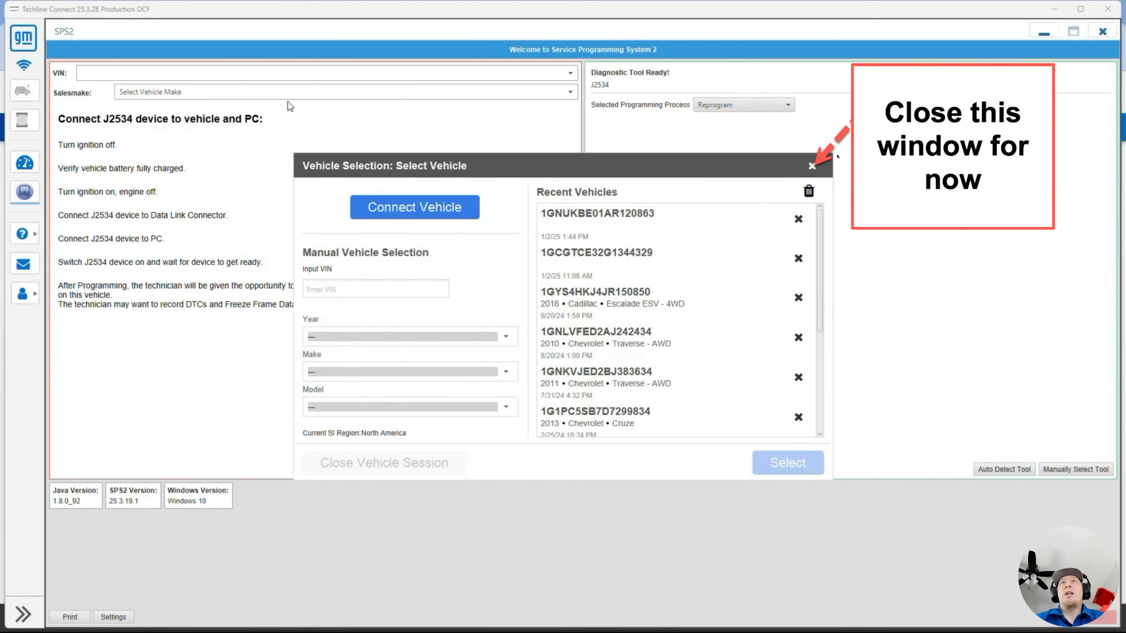
# Dismiss the Vehicle Selection dialog to return to the SPS2 main screen.
pyautogui.click(811, 166)
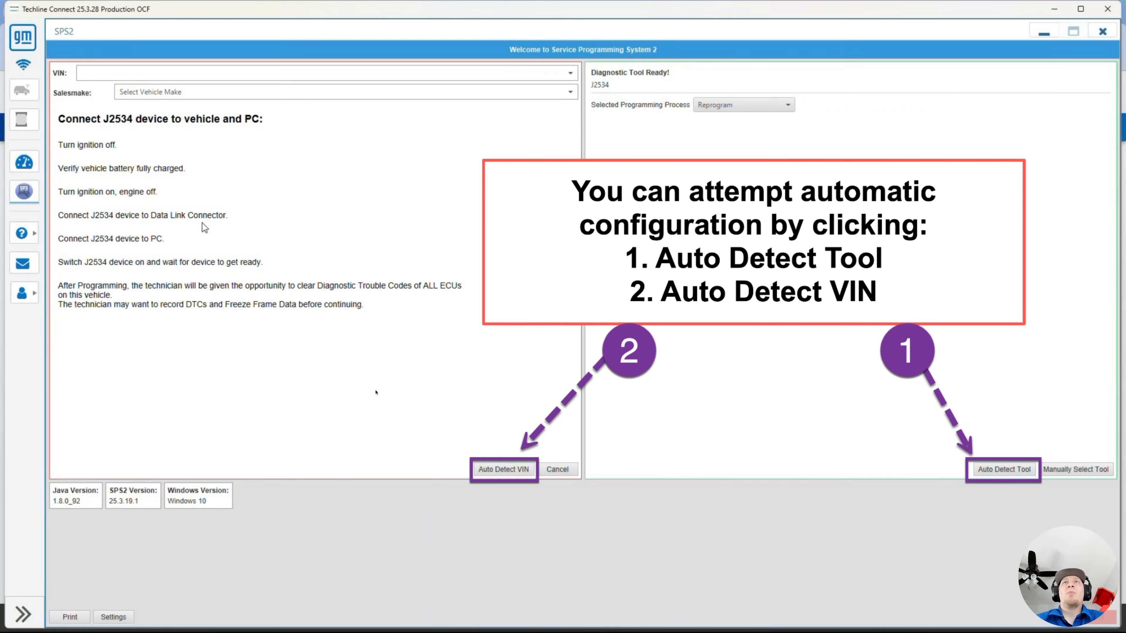
pyautogui.moveTo(720, 462)
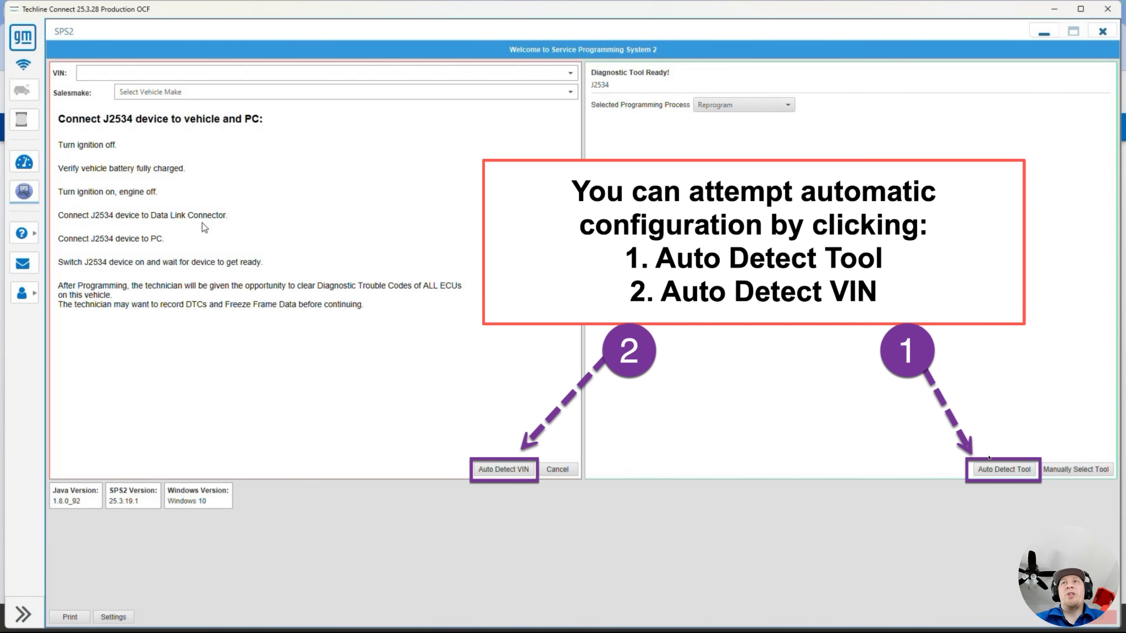
pyautogui.moveTo(925, 450)
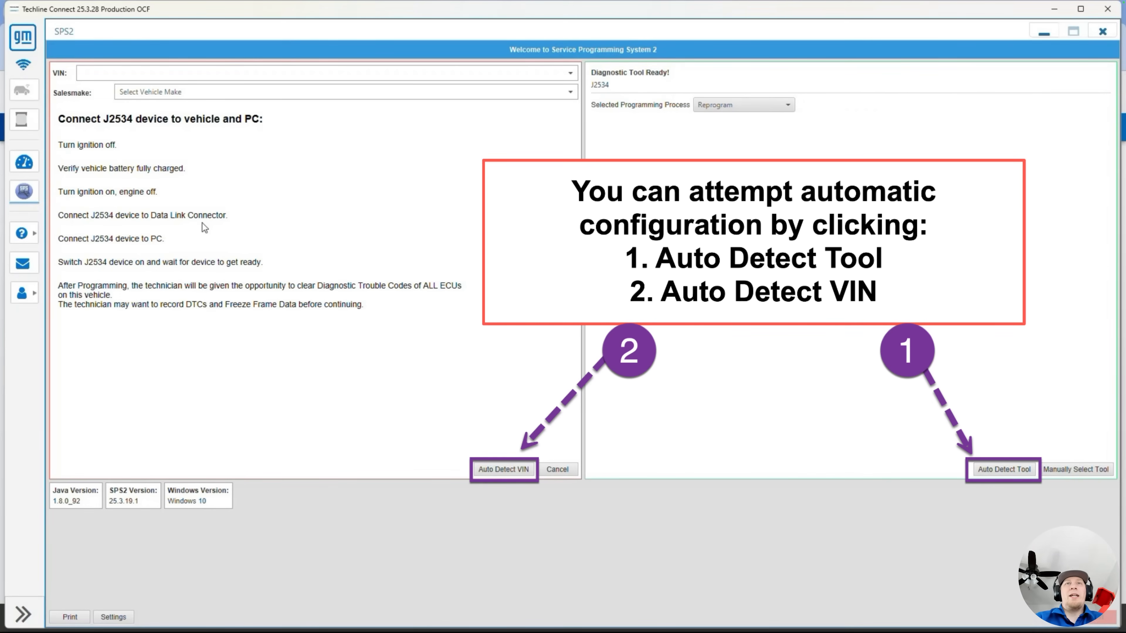
pyautogui.moveTo(511, 438)
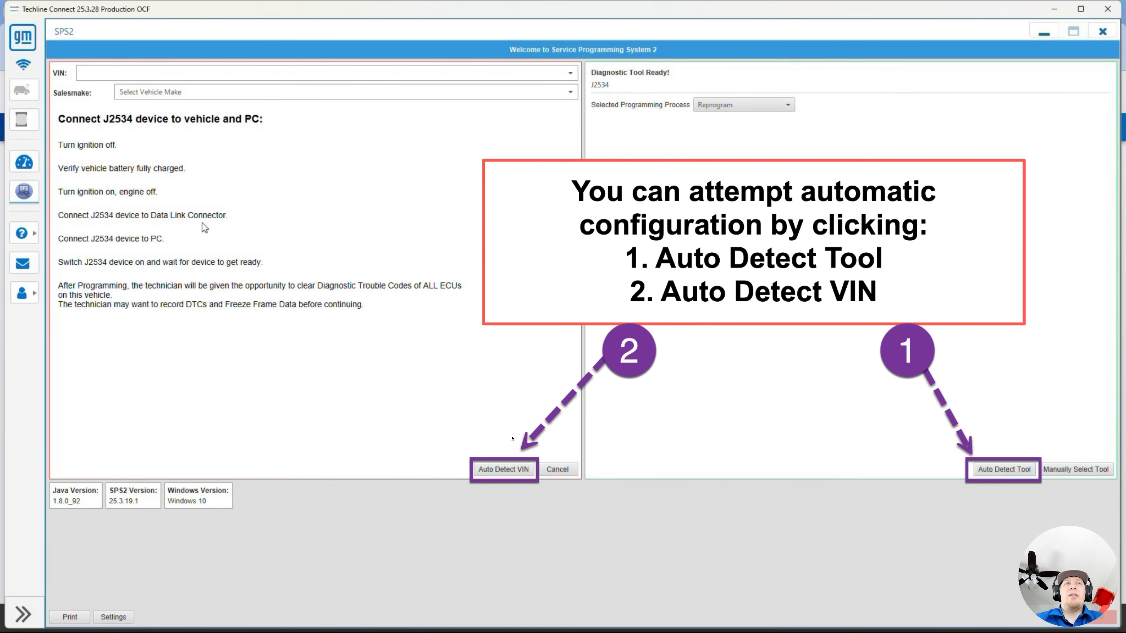
pyautogui.moveTo(511, 468)
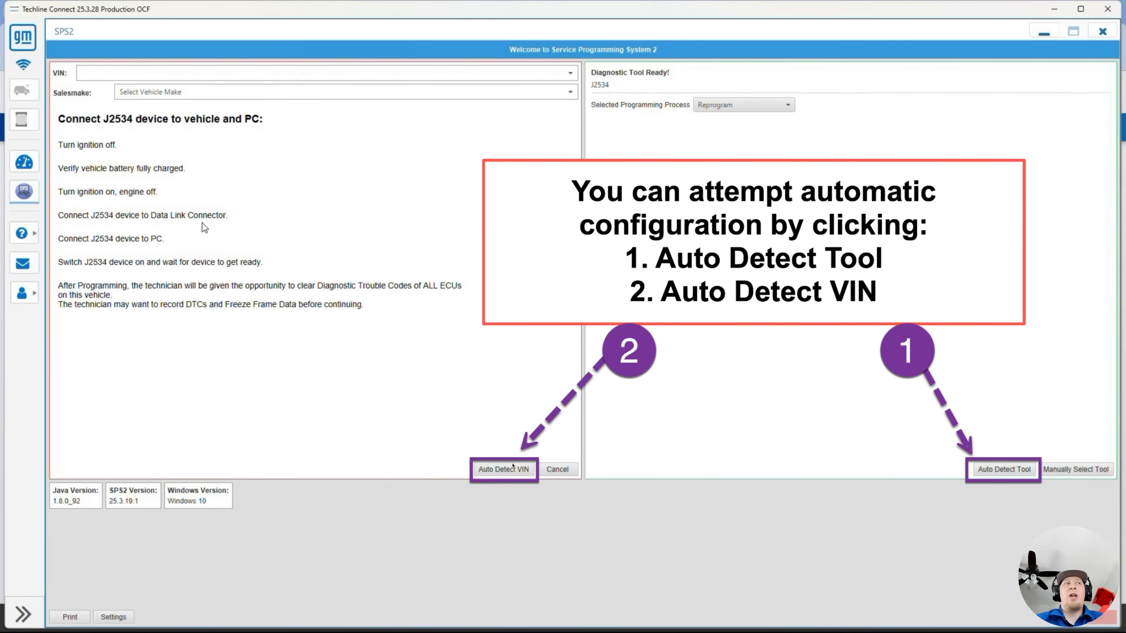
pyautogui.moveTo(494, 484)
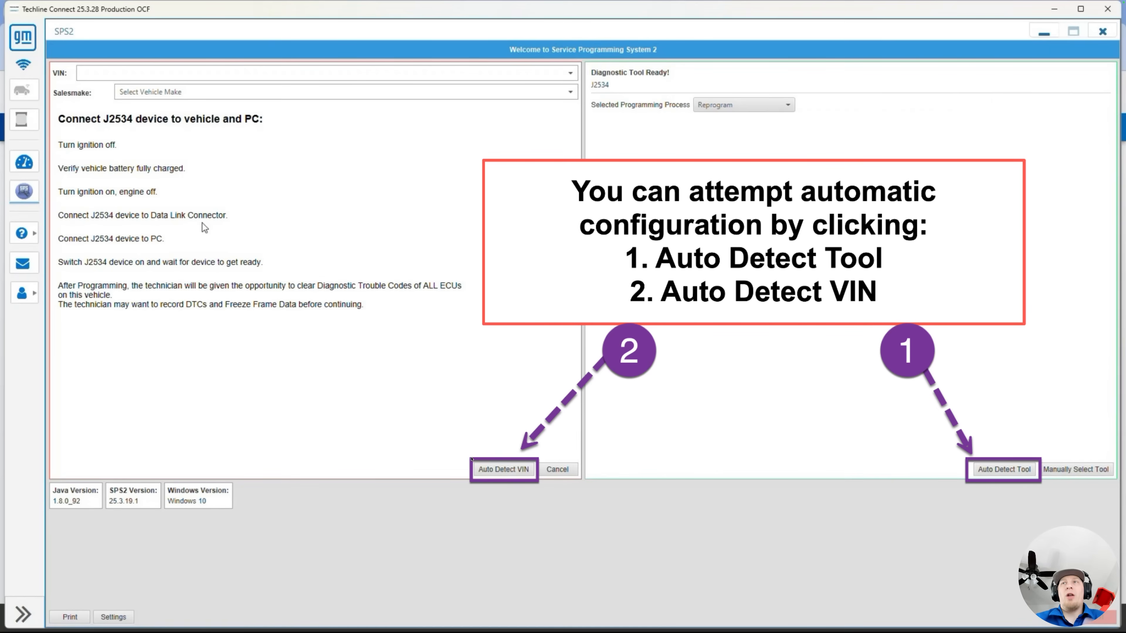
pyautogui.moveTo(470, 456)
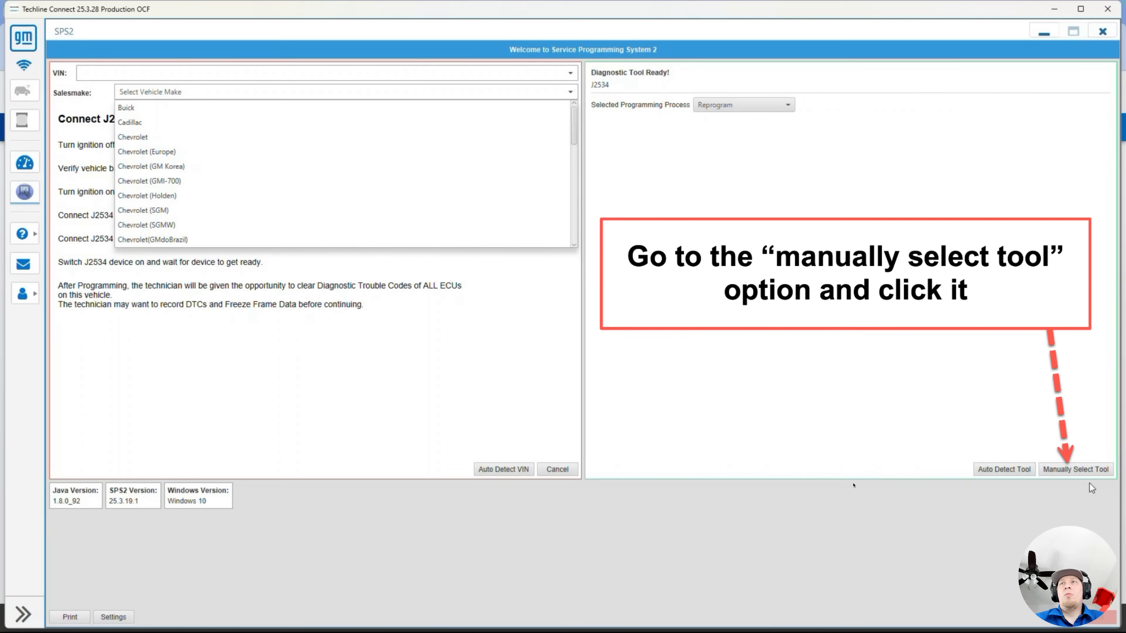
pyautogui.moveTo(1081, 453)
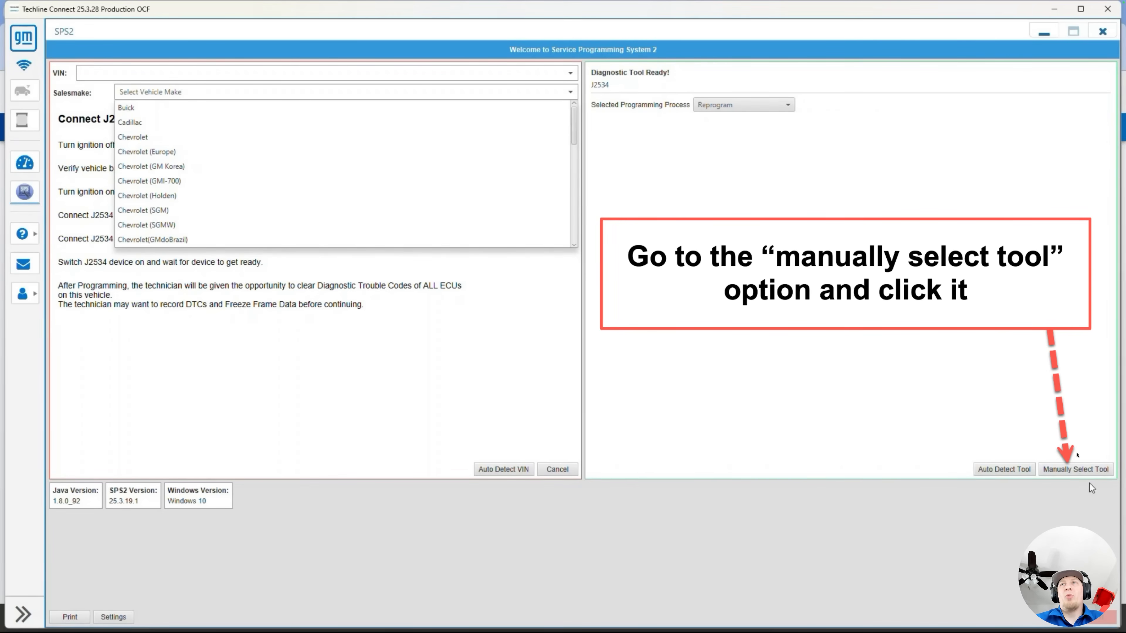
# Choose Manually Select Tool to list the available diagnostic tools.
pyautogui.click(1074, 469)
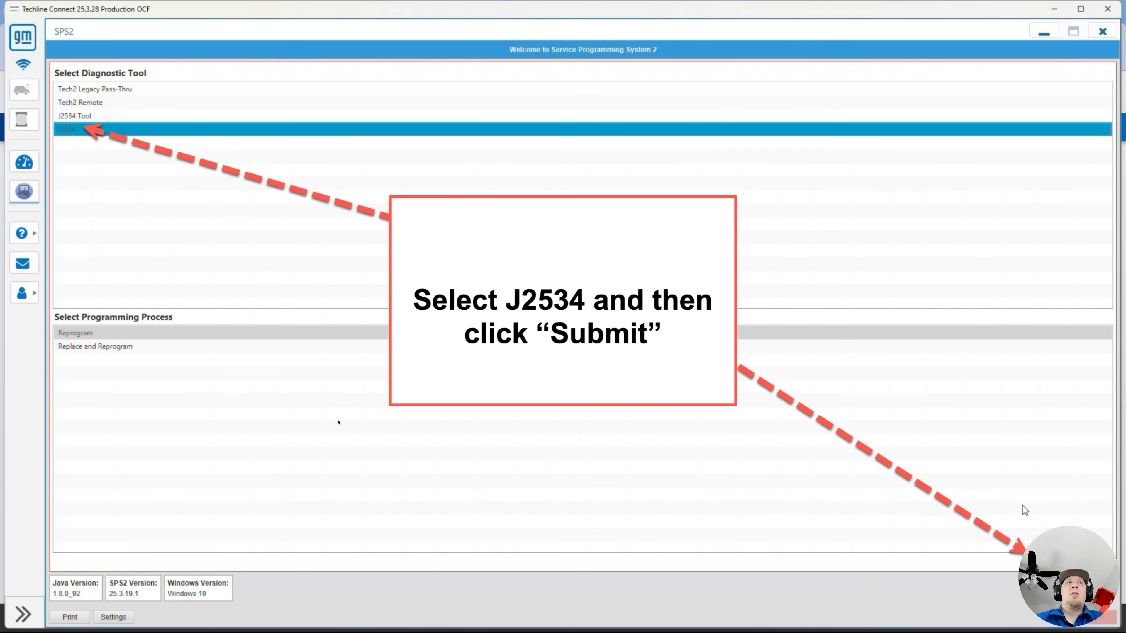
pyautogui.moveTo(295, 436)
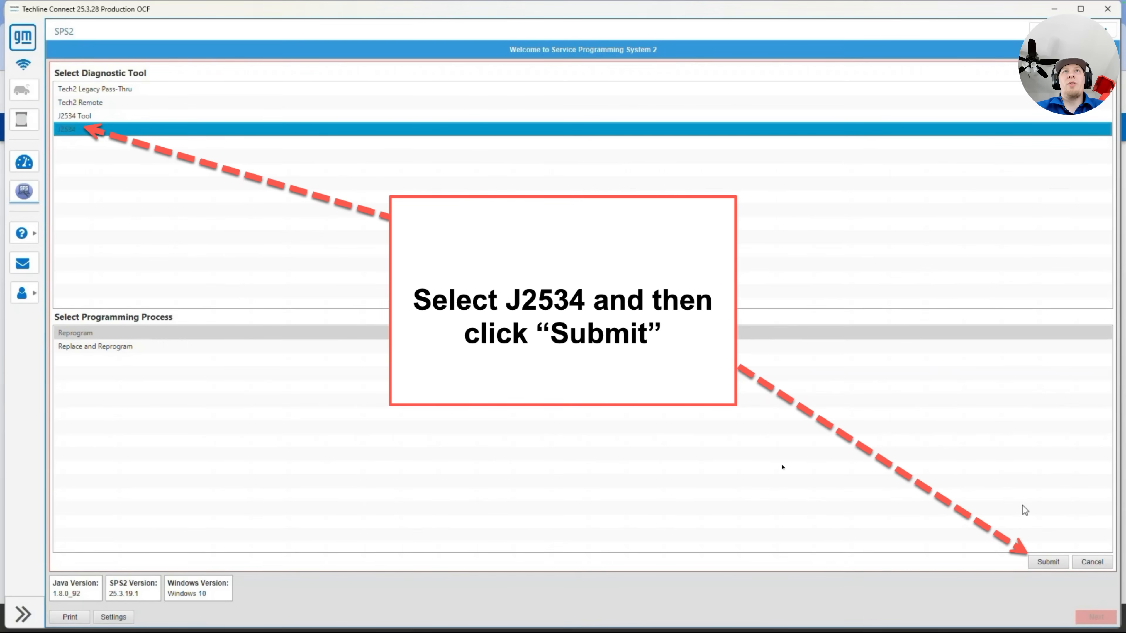
# Submit J2534 as the tool and connect through the RLink device in Device Explorer.
pyautogui.click(1046, 561)
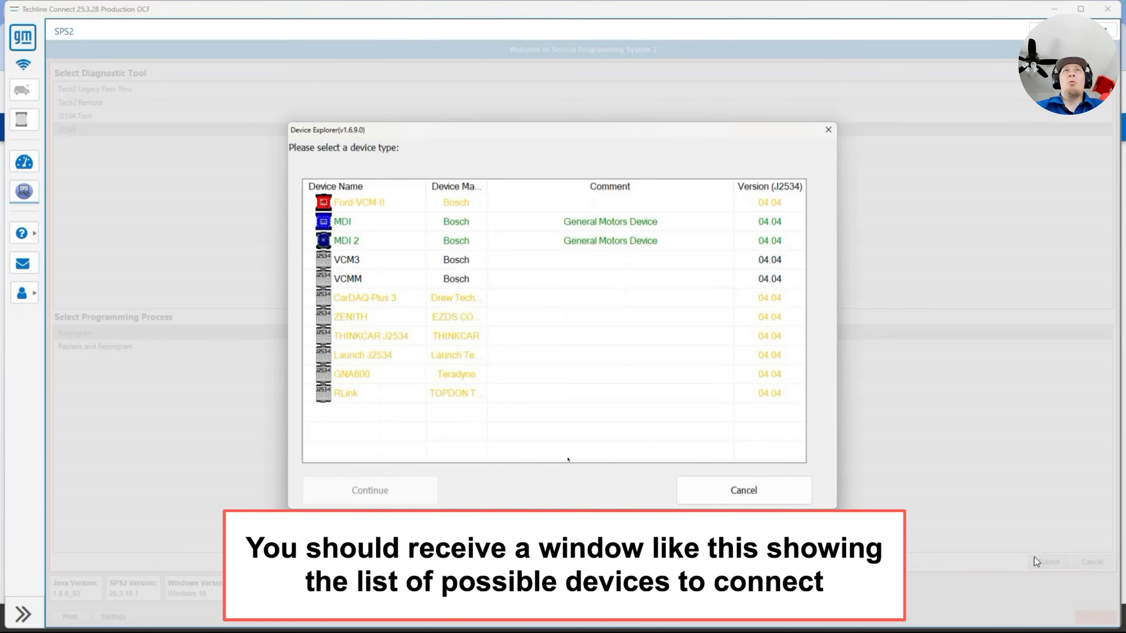
pyautogui.moveTo(749, 371)
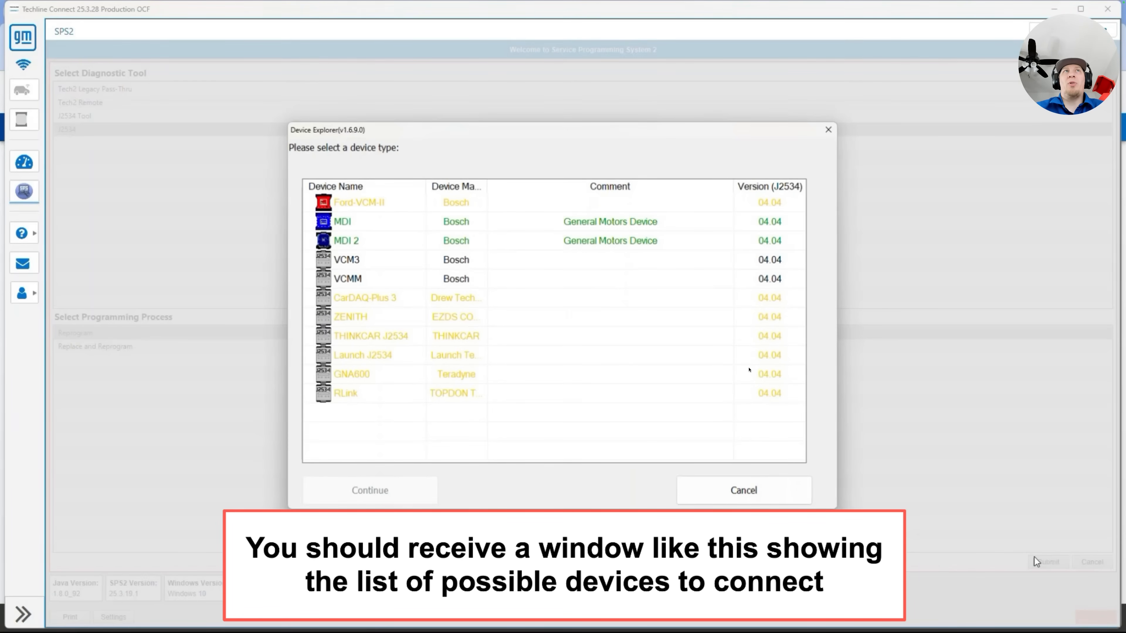
pyautogui.moveTo(422, 376)
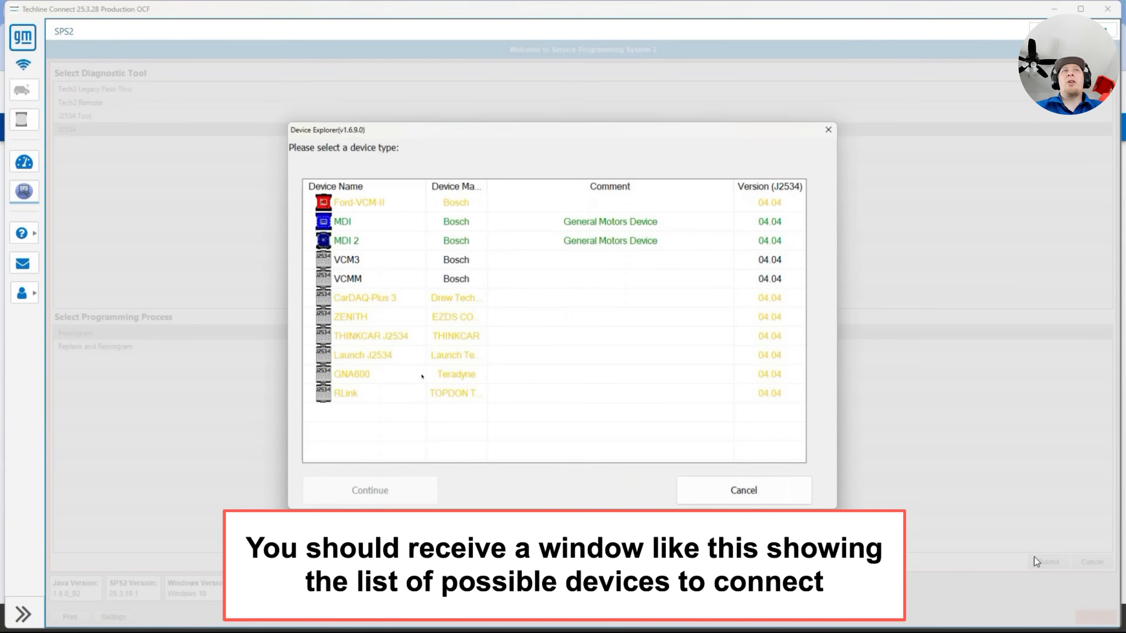
pyautogui.moveTo(381, 268)
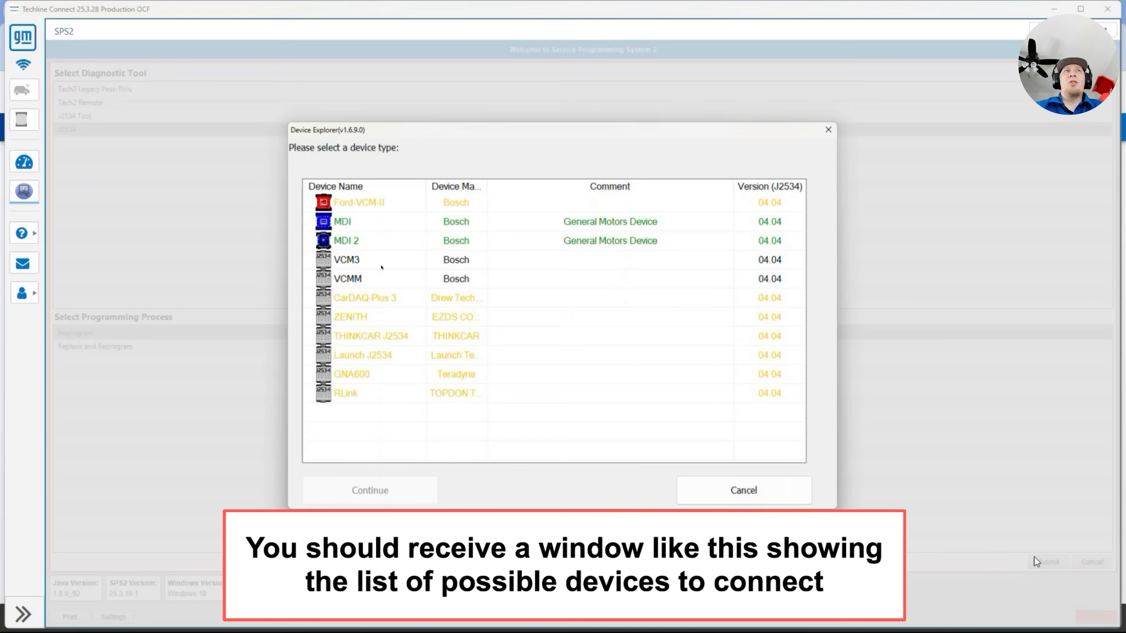
pyautogui.moveTo(380, 390)
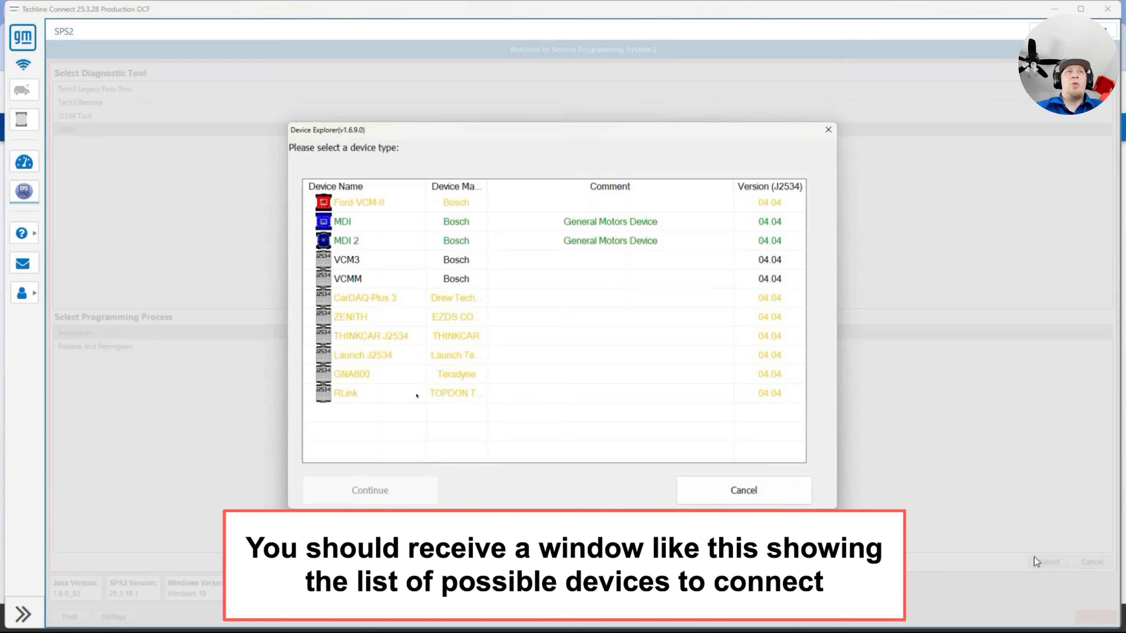
pyautogui.moveTo(583, 394)
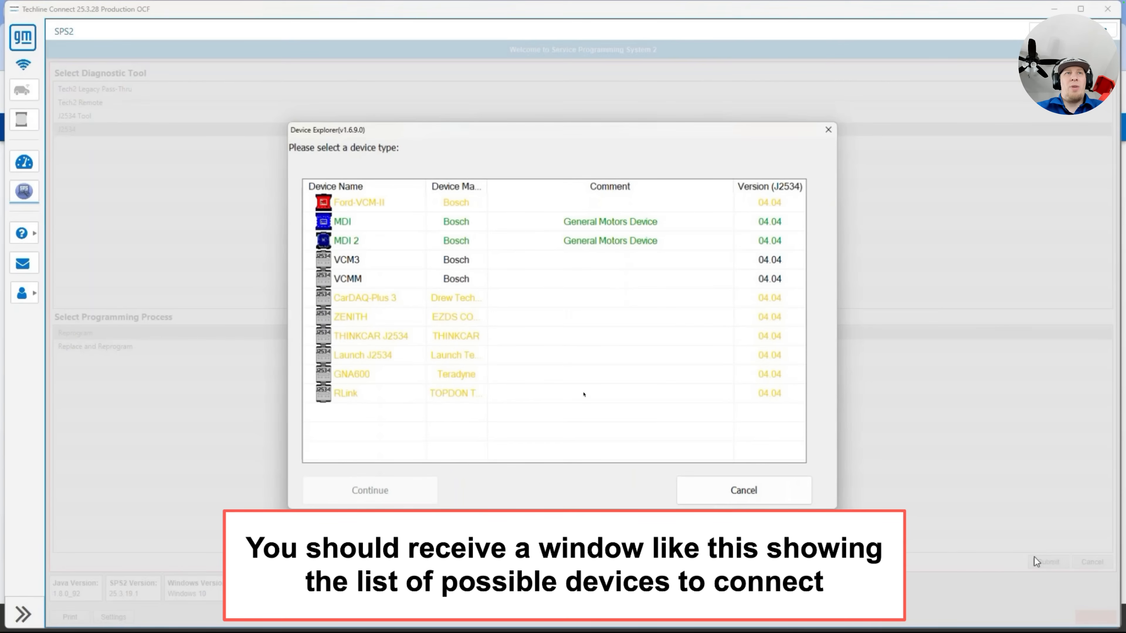
pyautogui.click(344, 394)
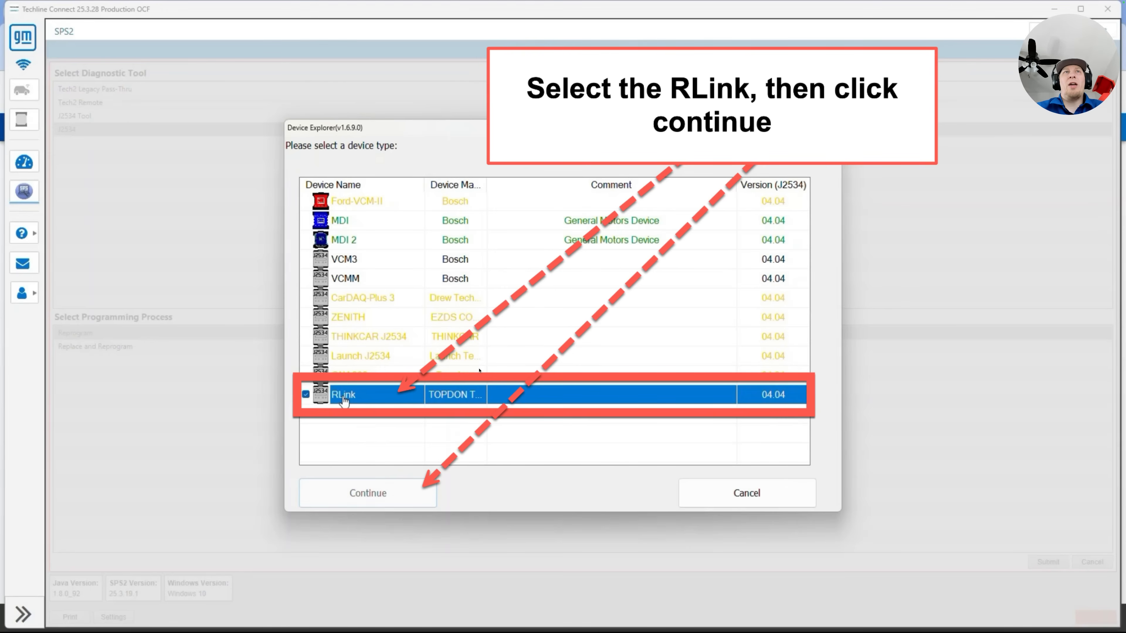
pyautogui.moveTo(333, 436)
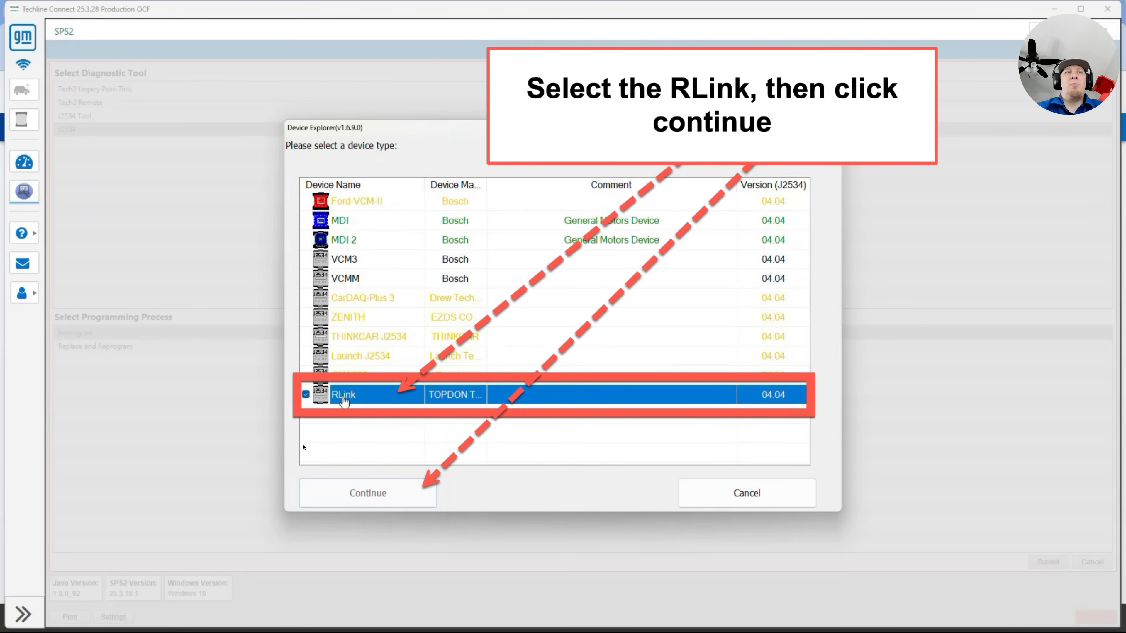
pyautogui.click(367, 493)
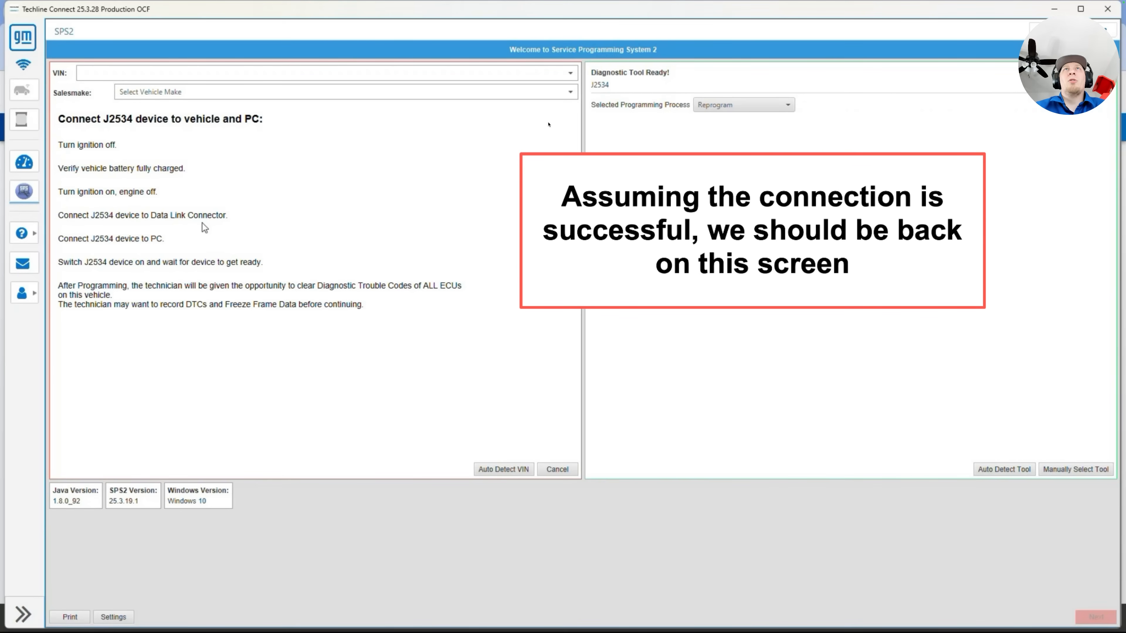
pyautogui.moveTo(687, 66)
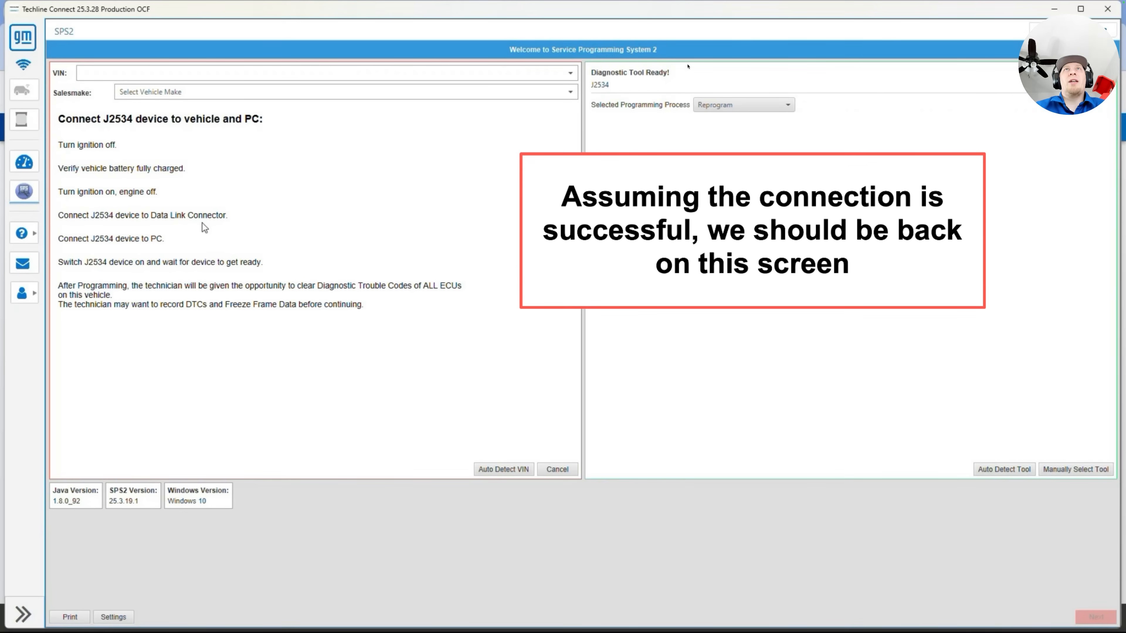
pyautogui.moveTo(566, 105)
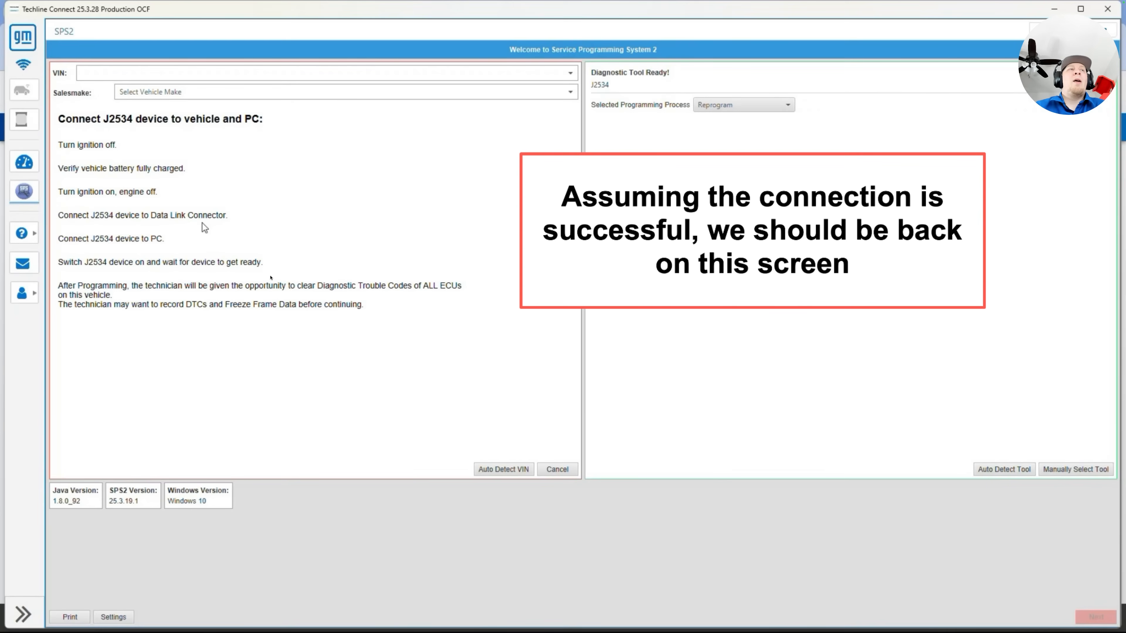
pyautogui.moveTo(544, 457)
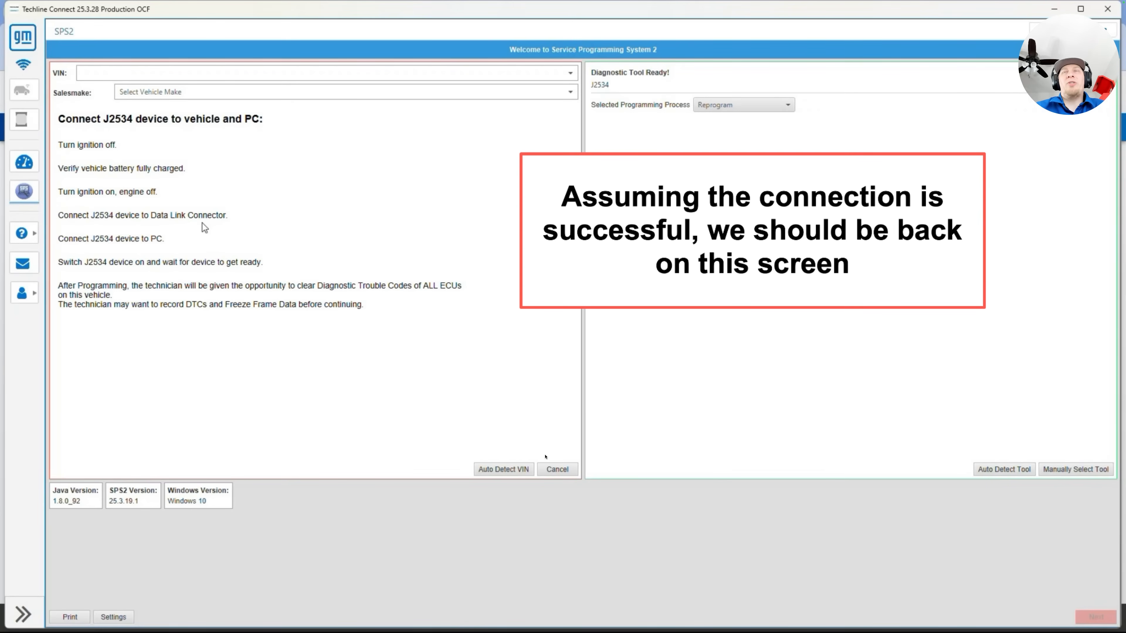